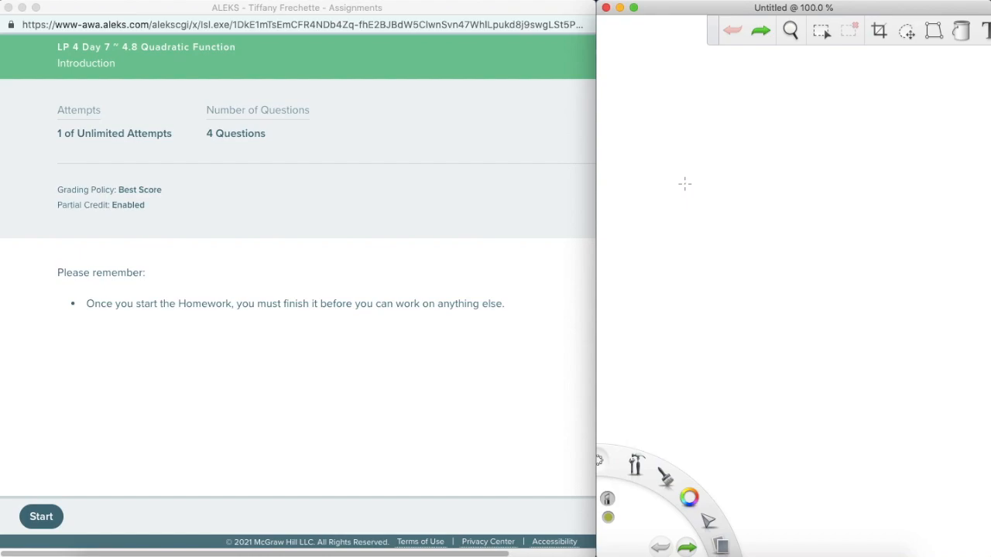
mouse_move(379, 99)
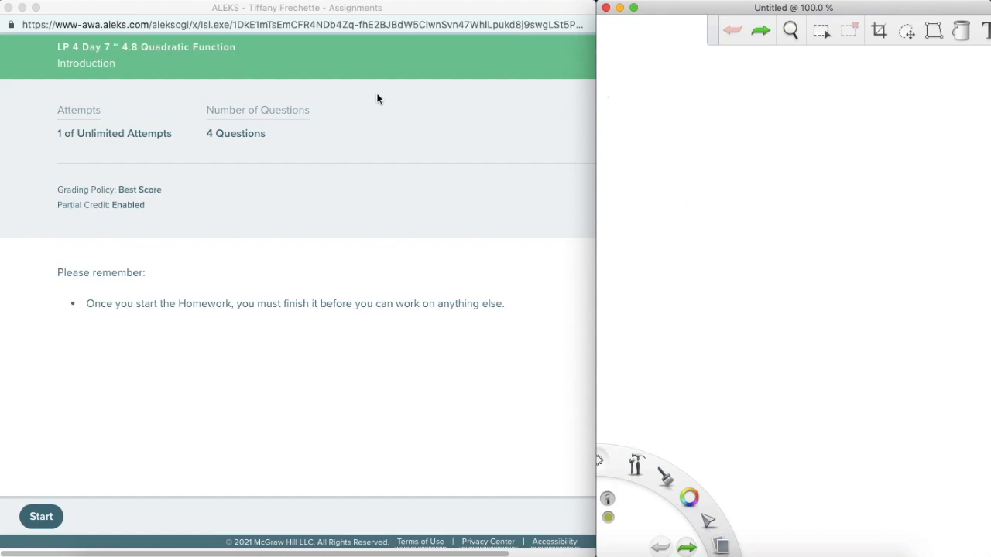
mouse_move(24, 108)
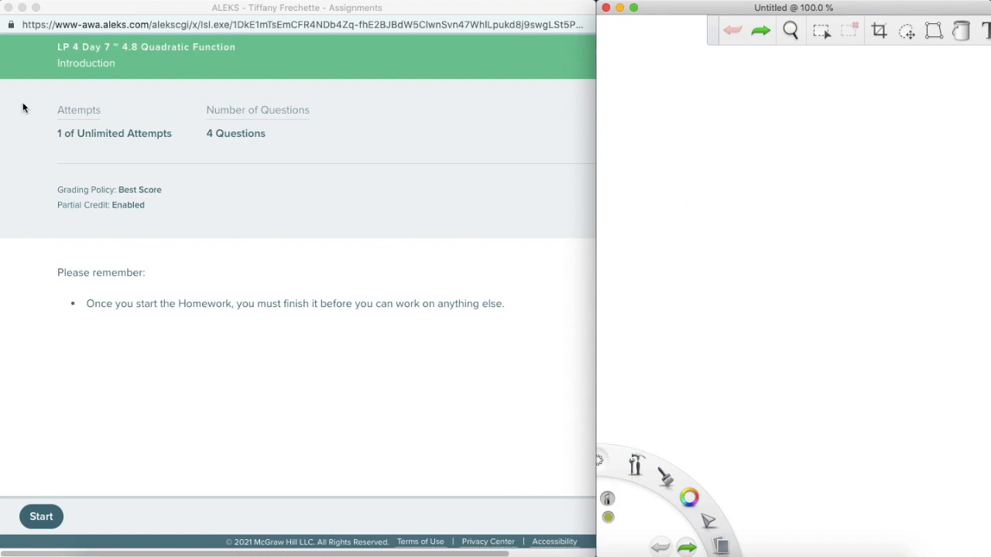
mouse_move(48, 111)
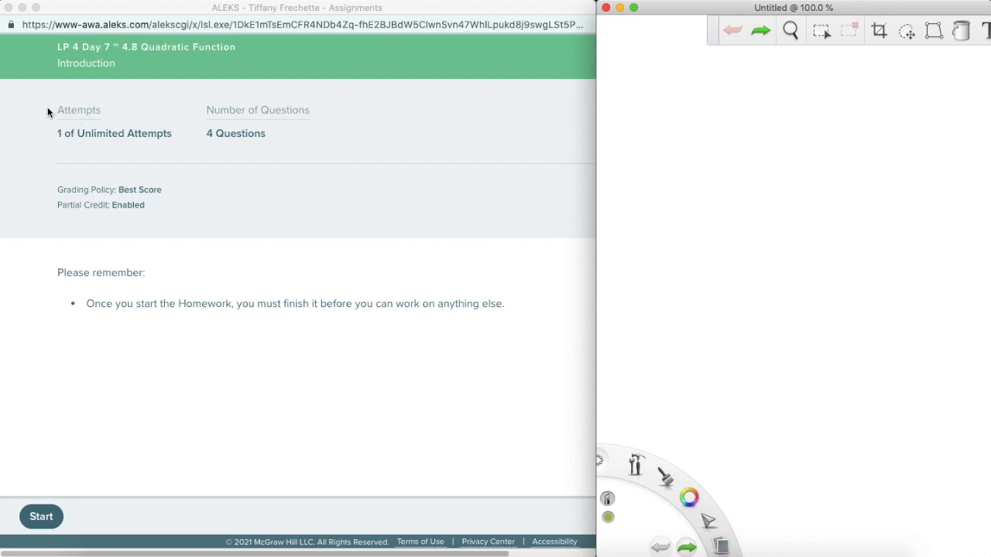
mouse_move(168, 113)
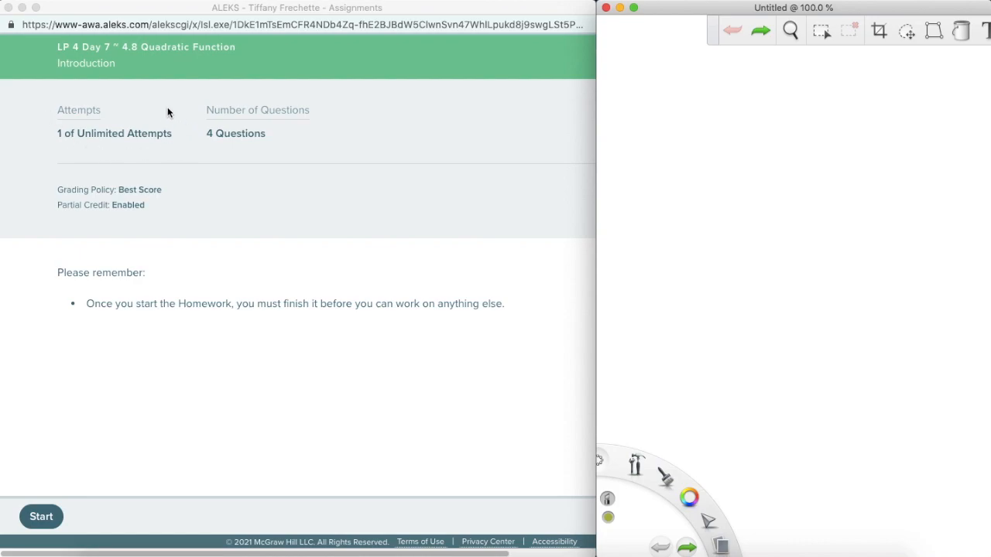
mouse_move(141, 153)
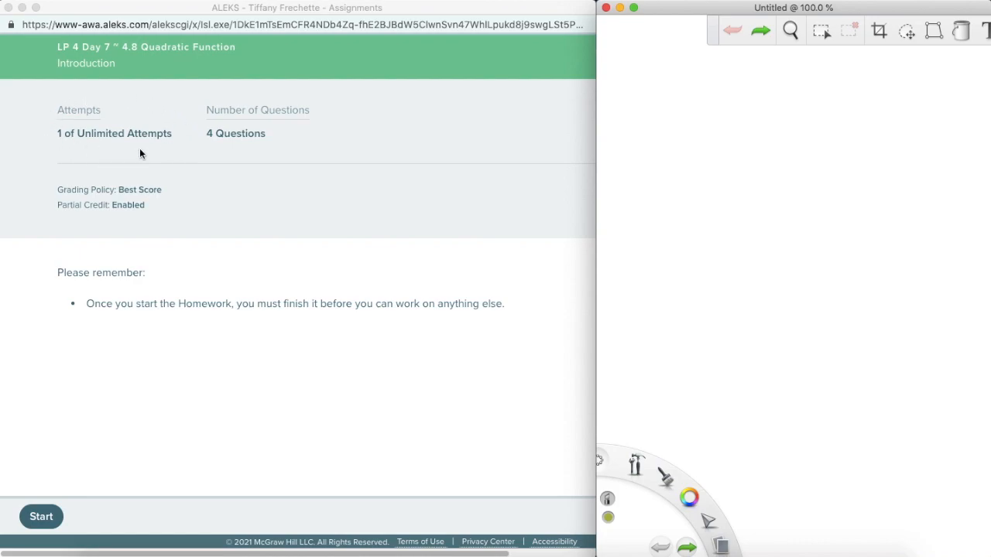
mouse_move(142, 149)
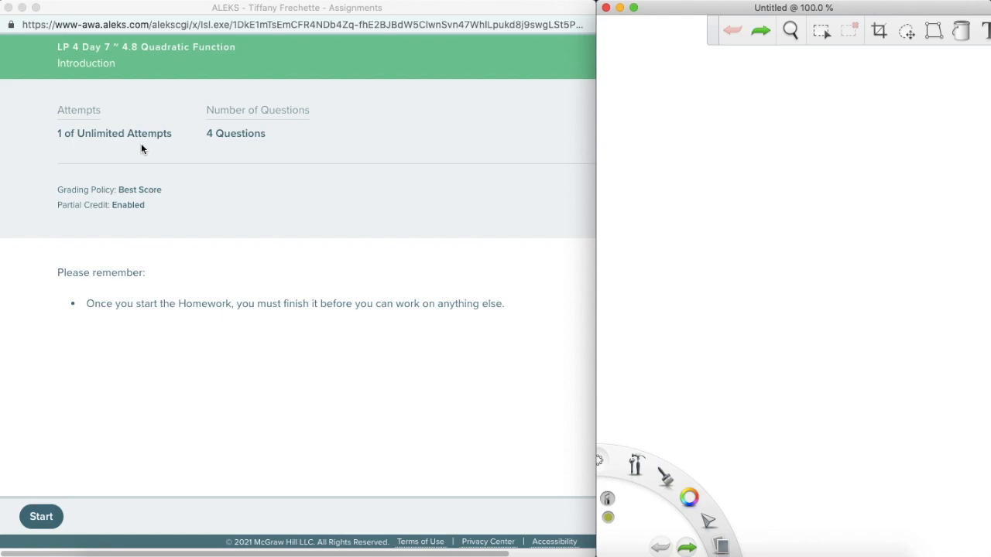
mouse_move(148, 148)
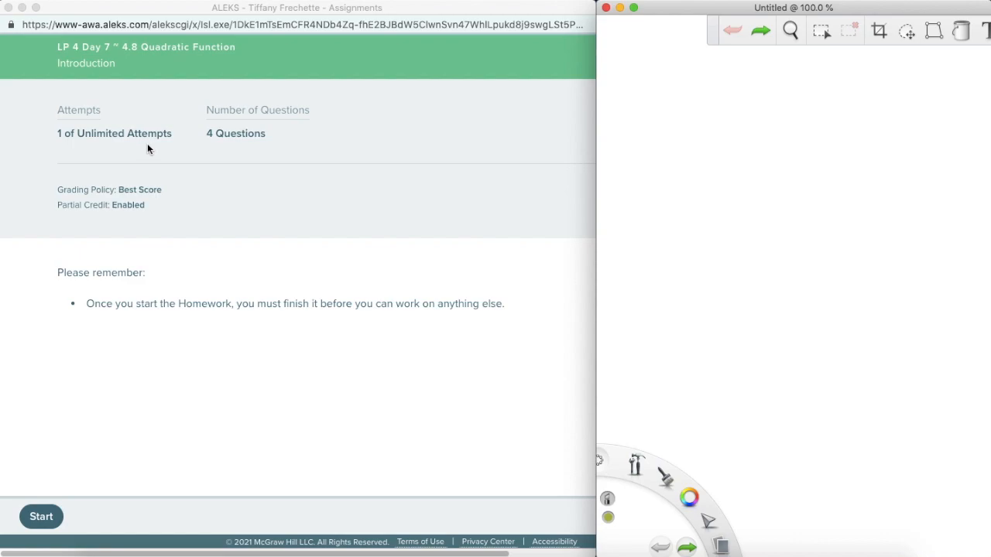
mouse_move(313, 140)
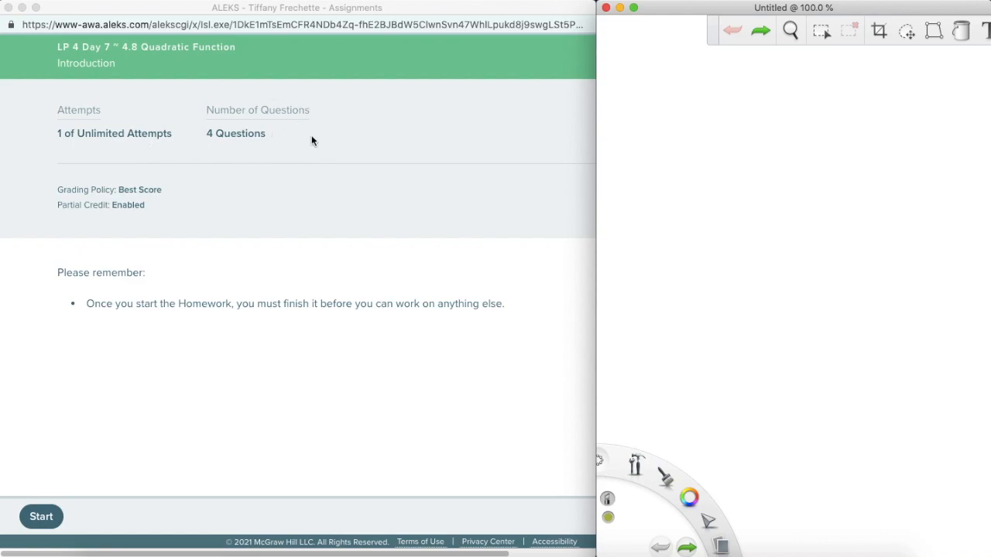
mouse_move(320, 134)
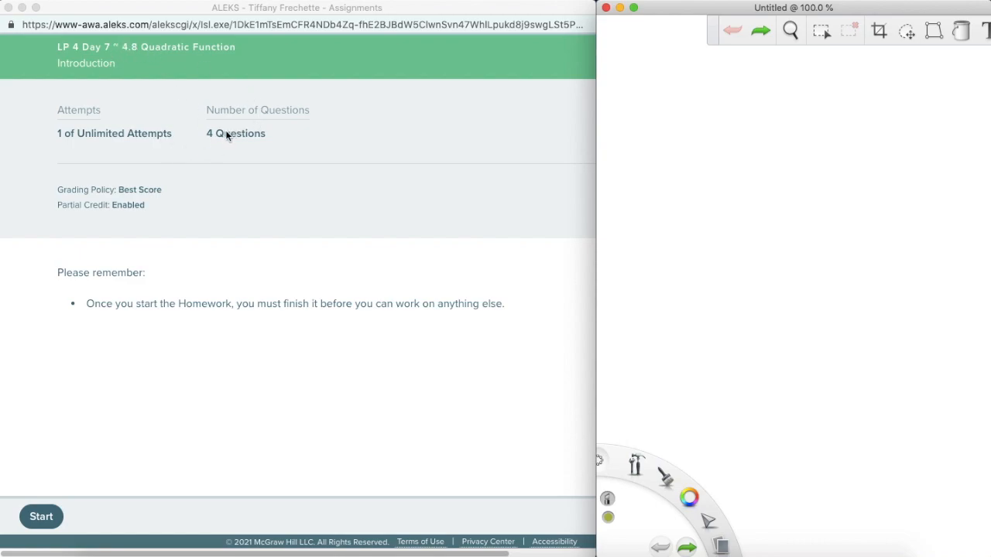
mouse_move(122, 202)
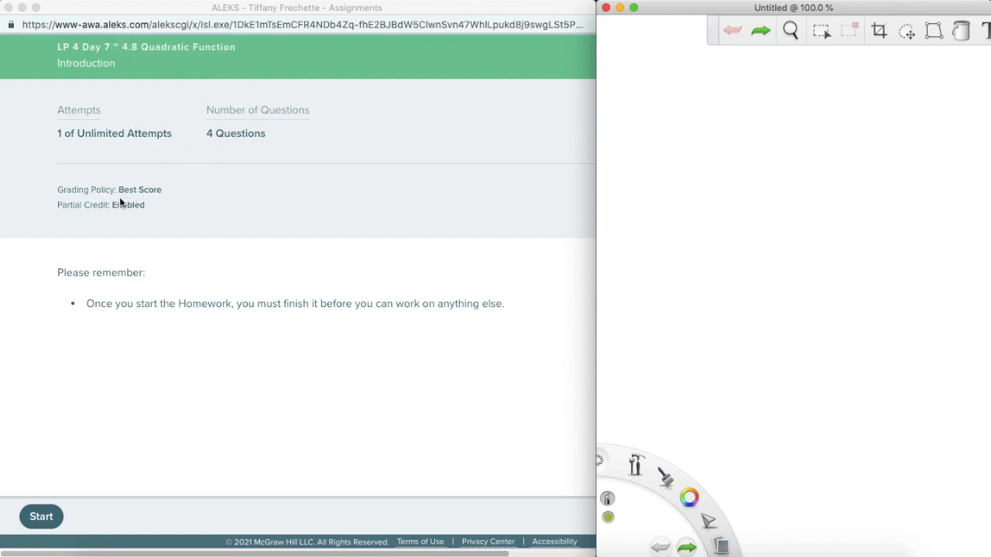
mouse_move(159, 195)
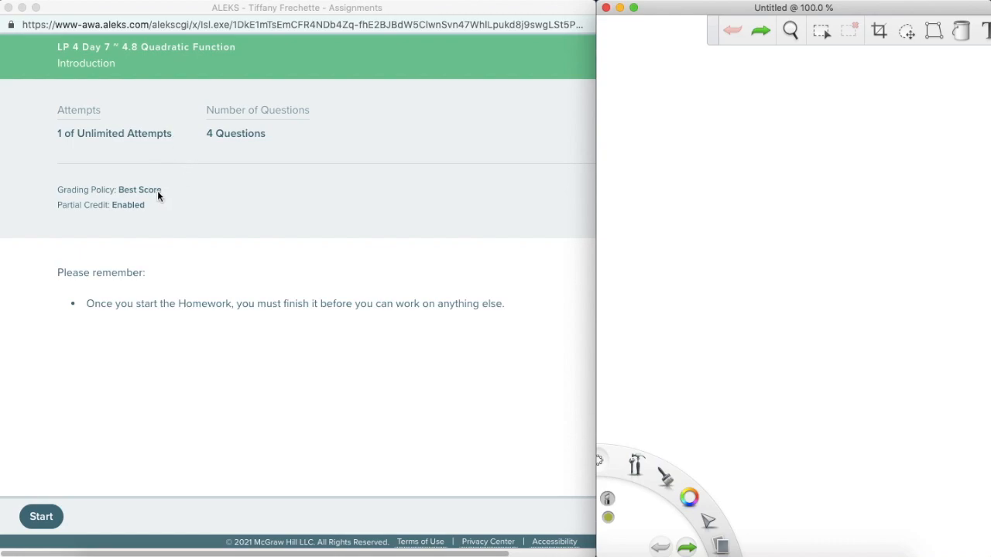
mouse_move(109, 219)
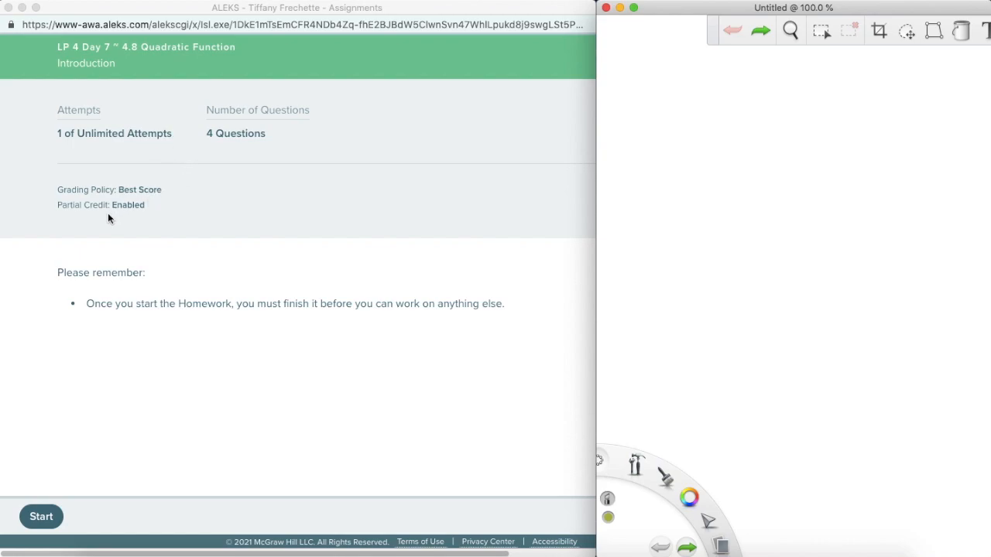
mouse_move(219, 118)
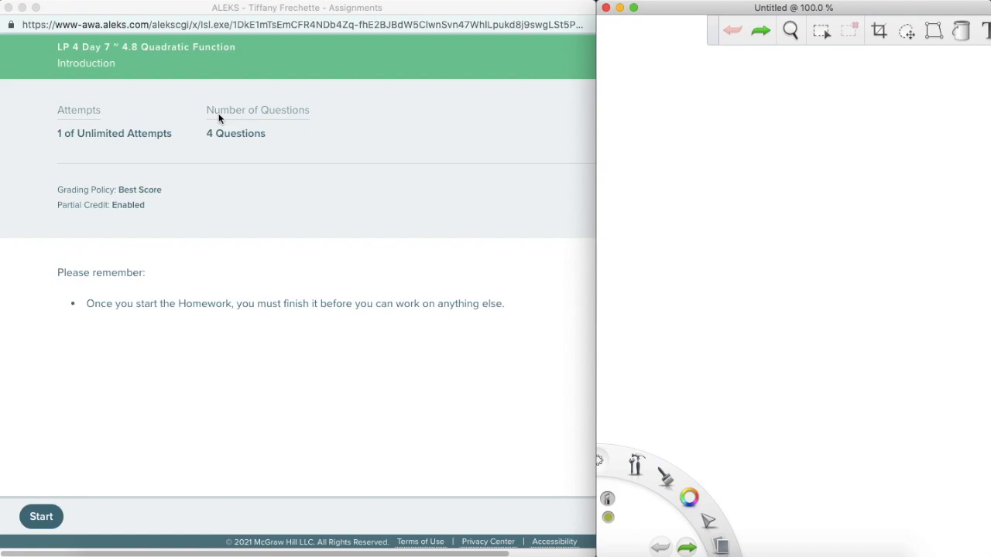
mouse_move(216, 130)
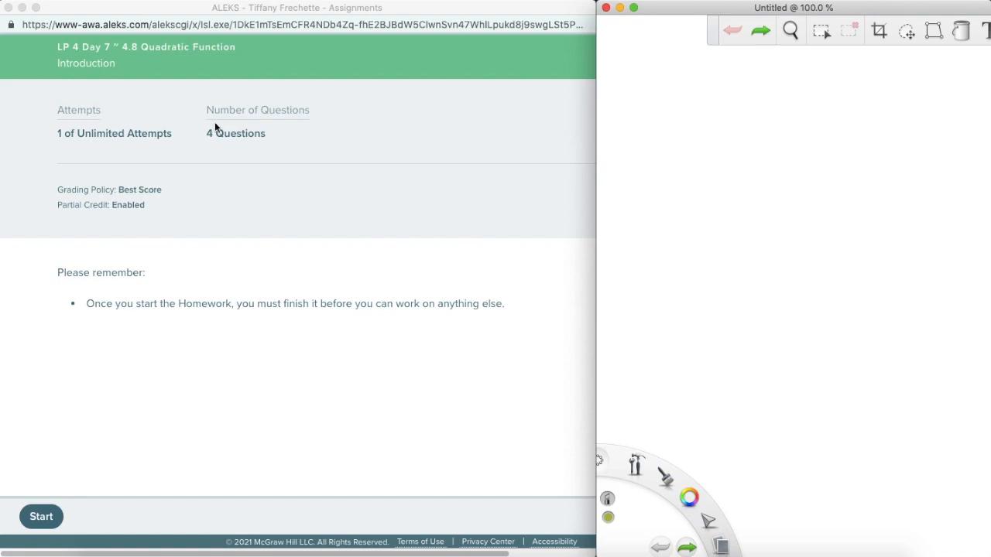
mouse_move(156, 269)
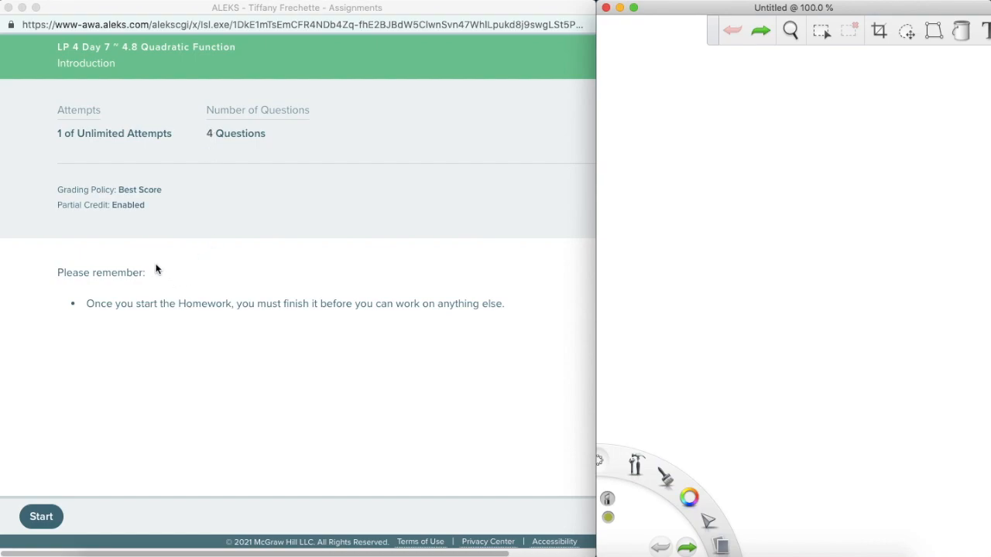
mouse_move(116, 301)
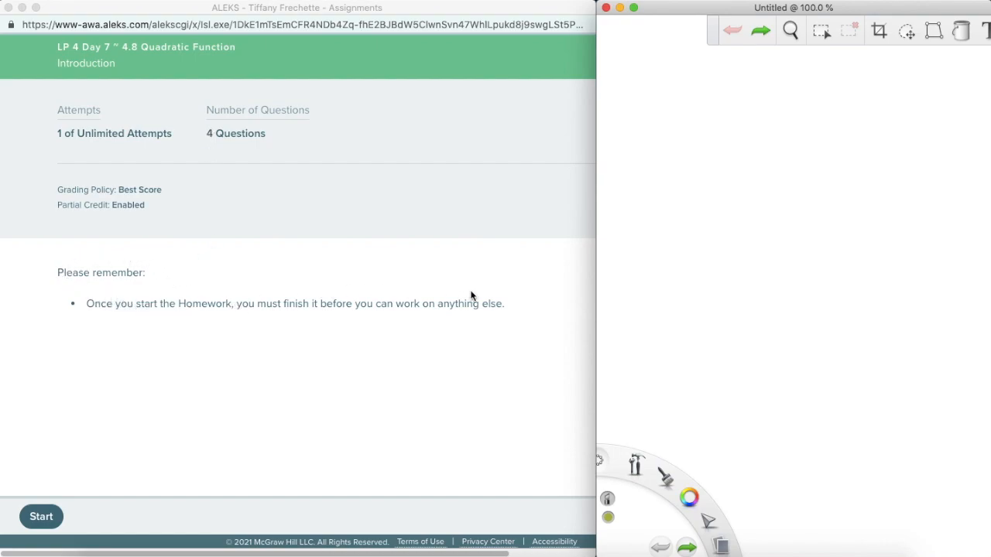
mouse_move(231, 417)
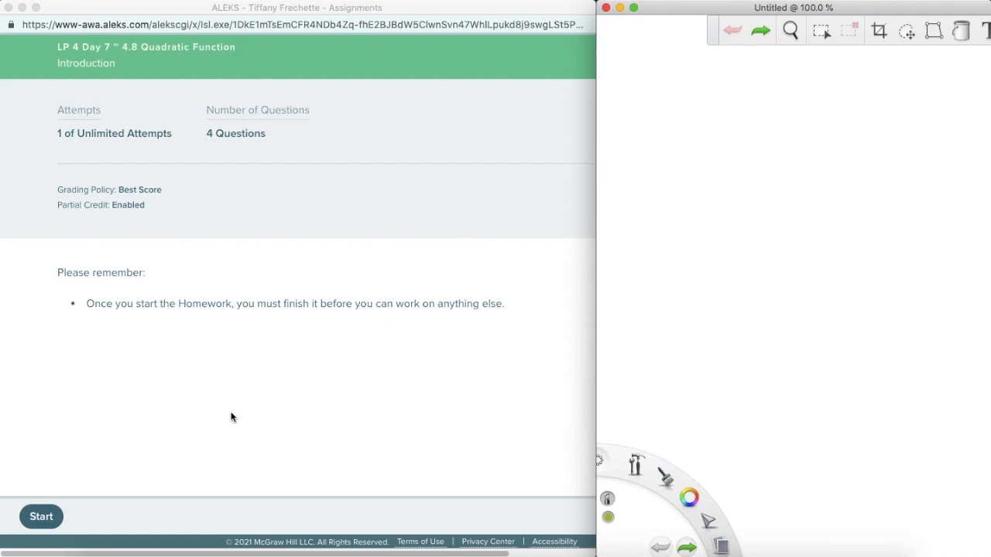
Start the 4.8 Quadratic Function homework at question 1.
left_click(41, 517)
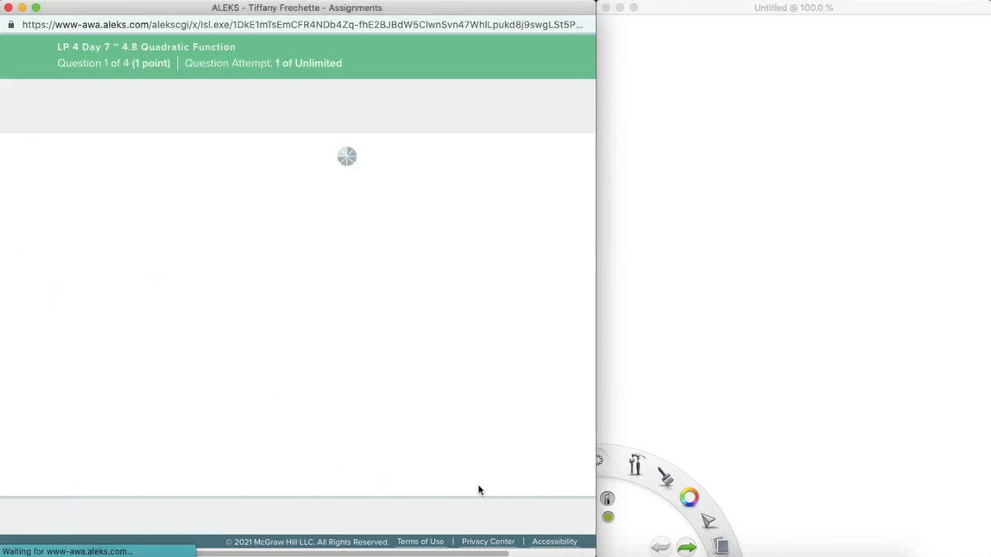
mouse_move(505, 532)
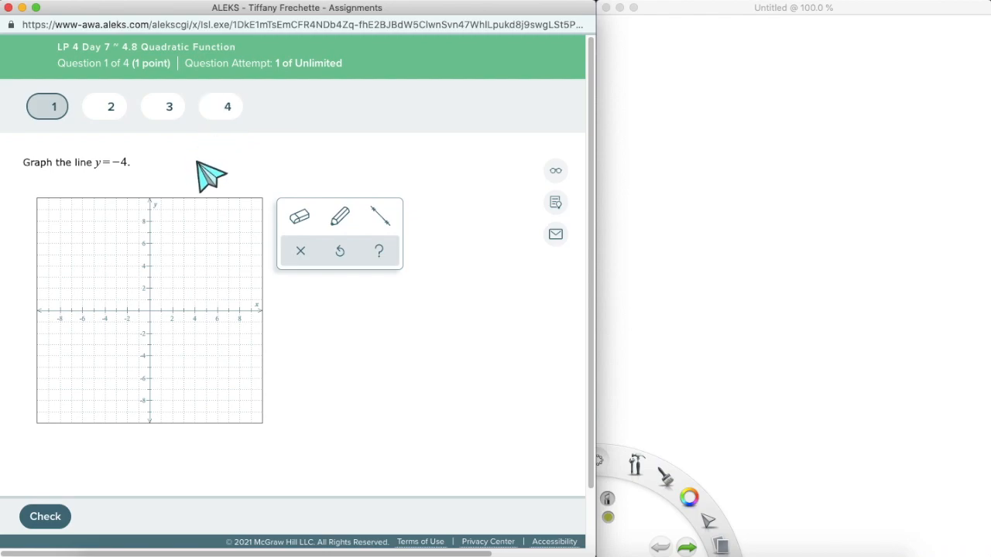
mouse_move(193, 177)
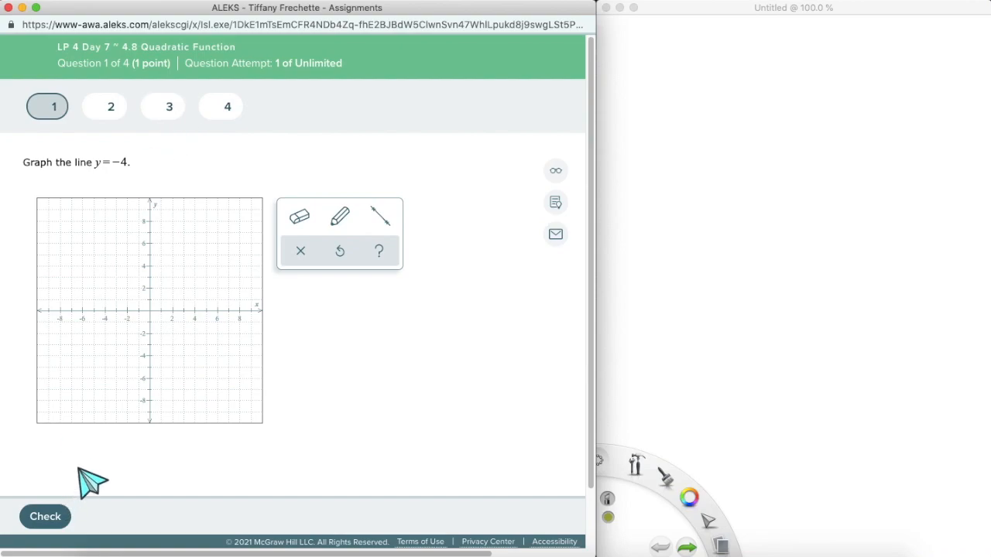
mouse_move(99, 472)
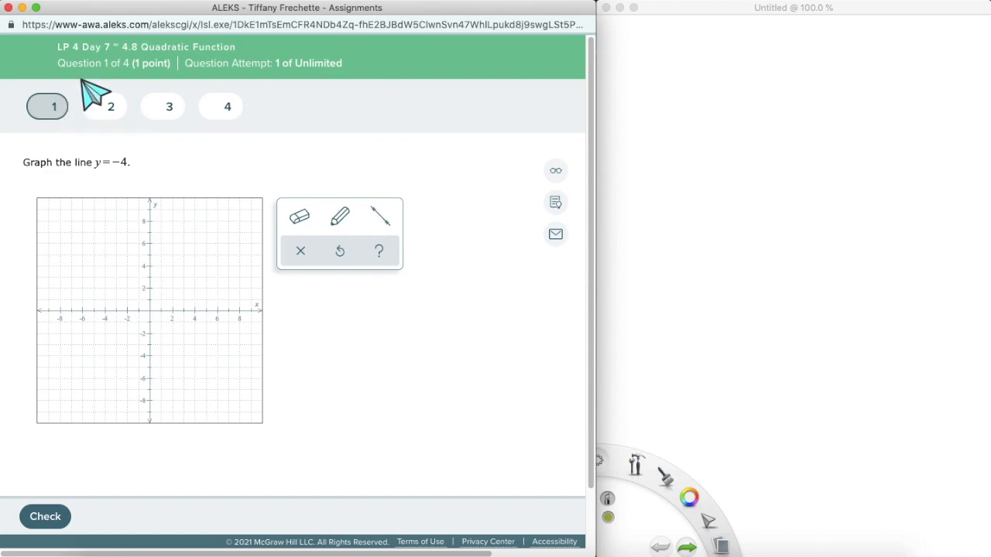
mouse_move(106, 97)
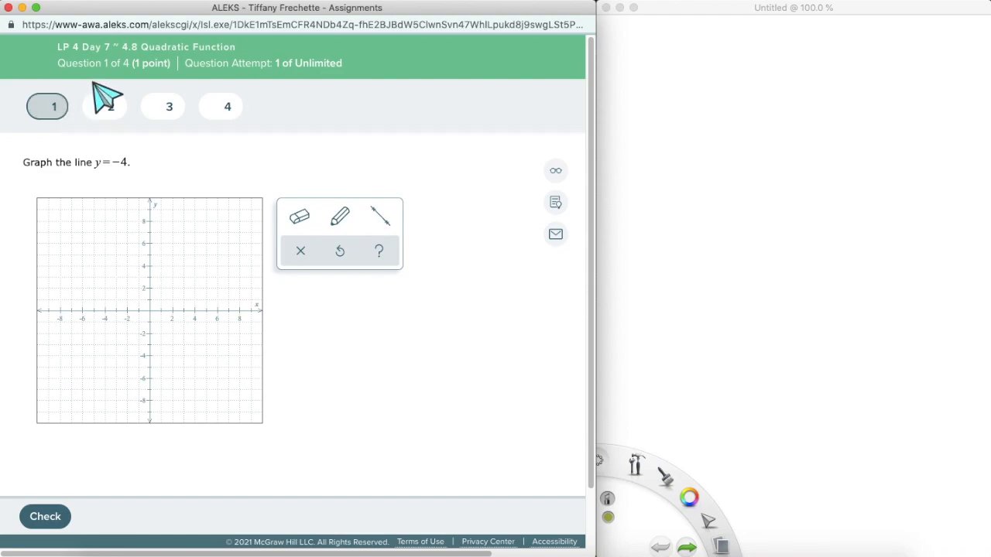
mouse_move(546, 523)
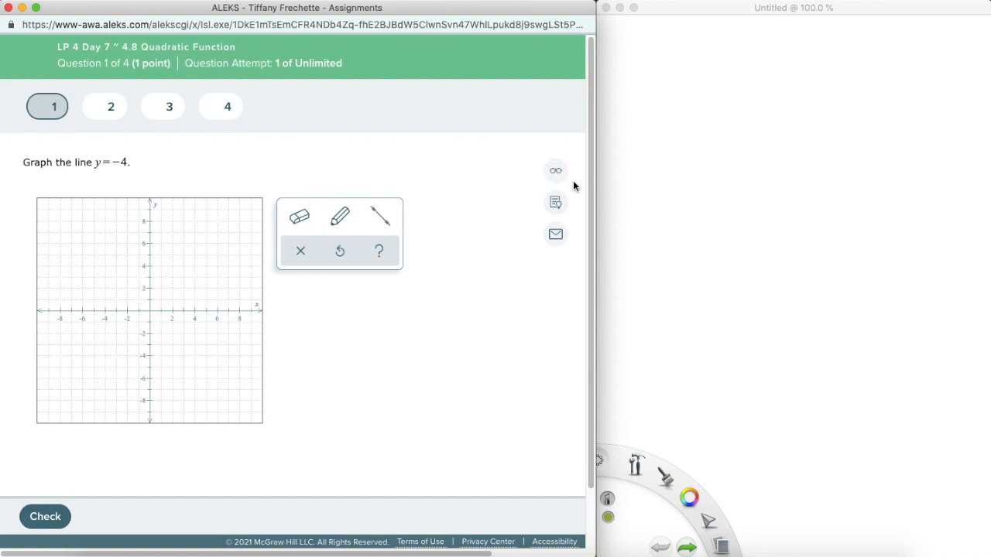
mouse_move(556, 234)
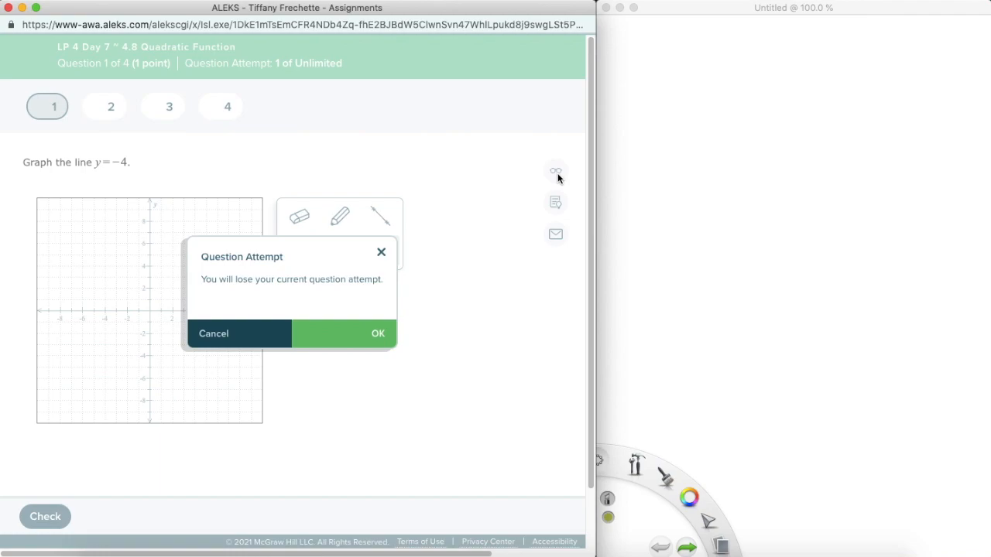
left_click(213, 332)
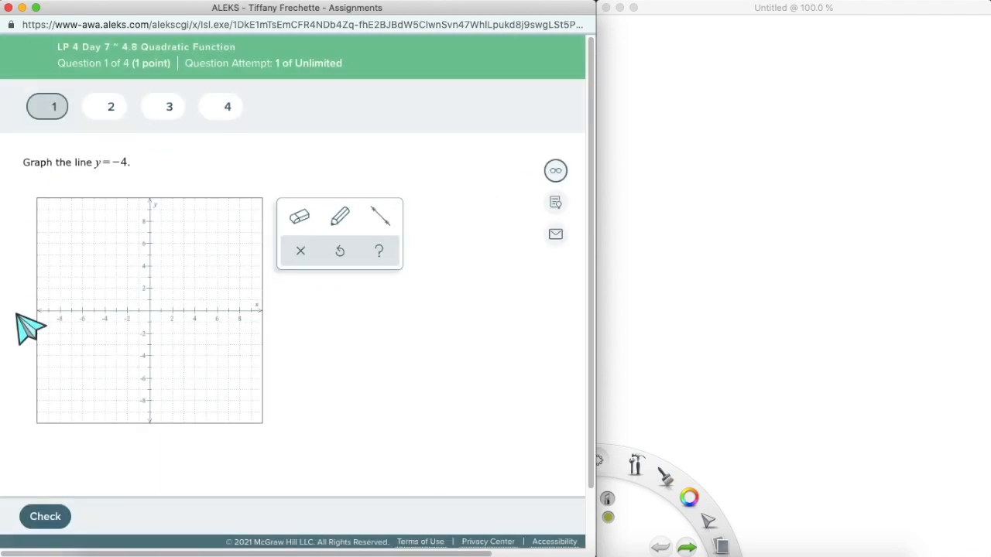
mouse_move(186, 158)
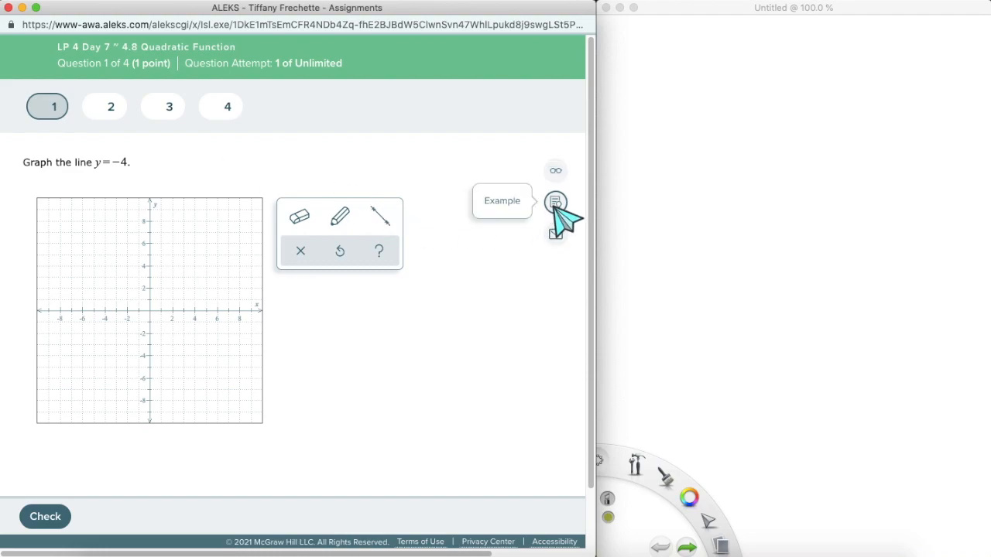
left_click(555, 202)
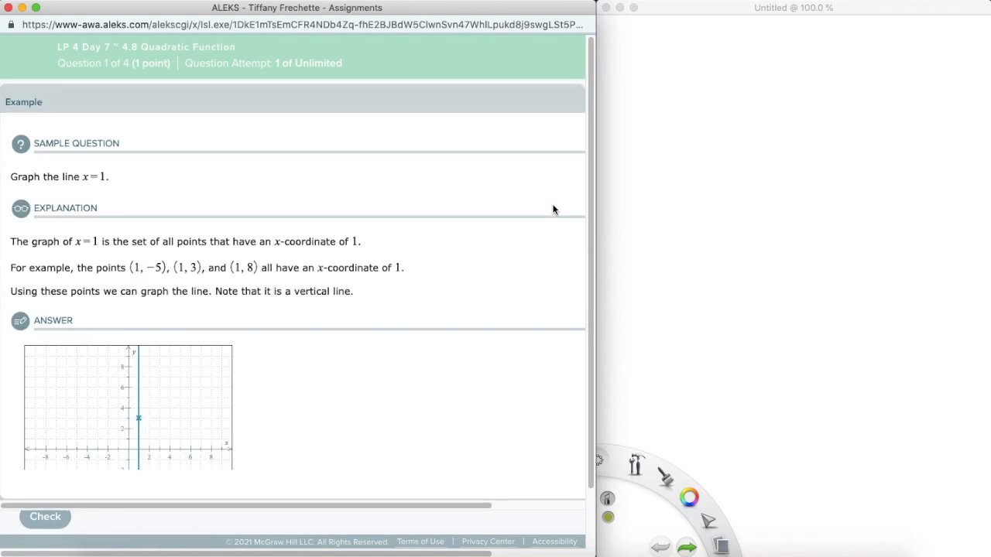
scroll("down", 3)
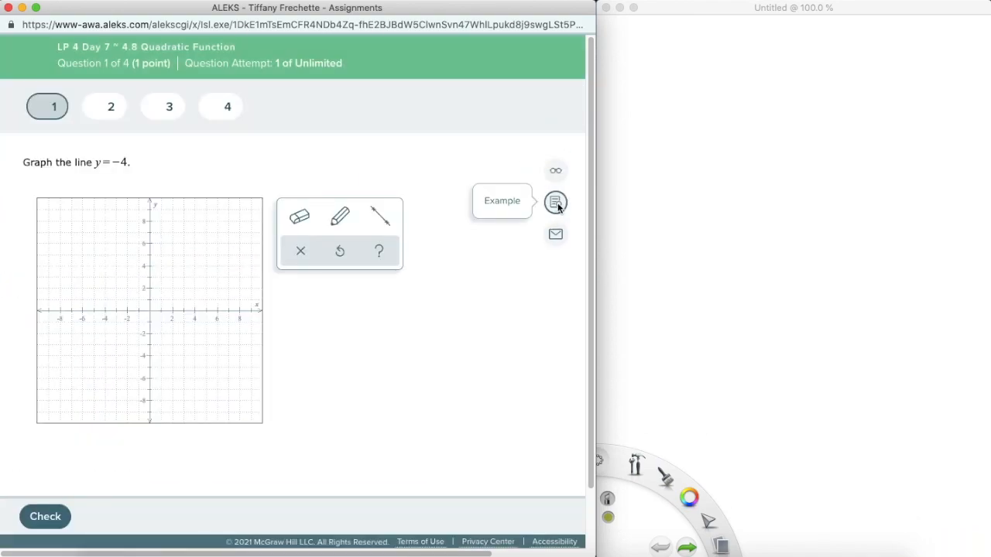
mouse_move(556, 234)
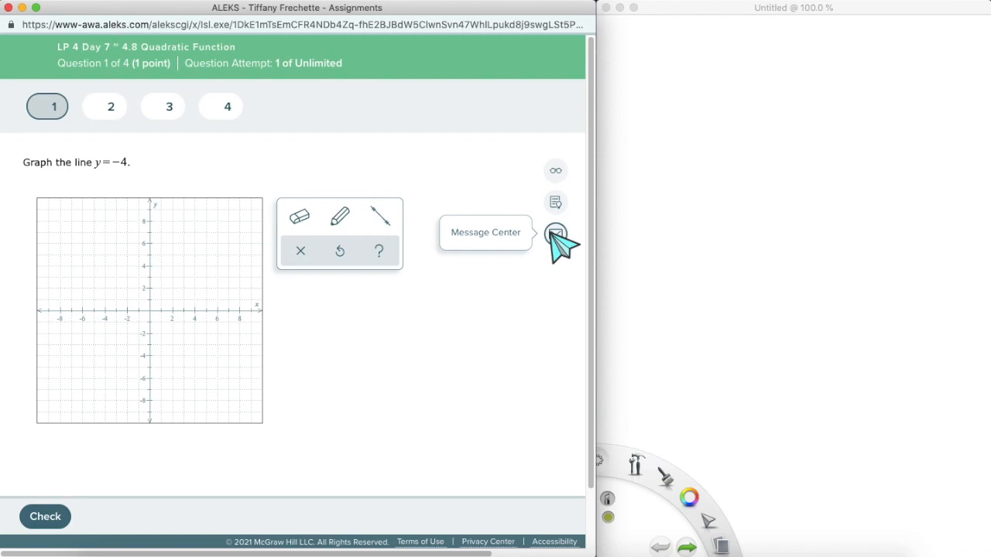
mouse_move(372, 209)
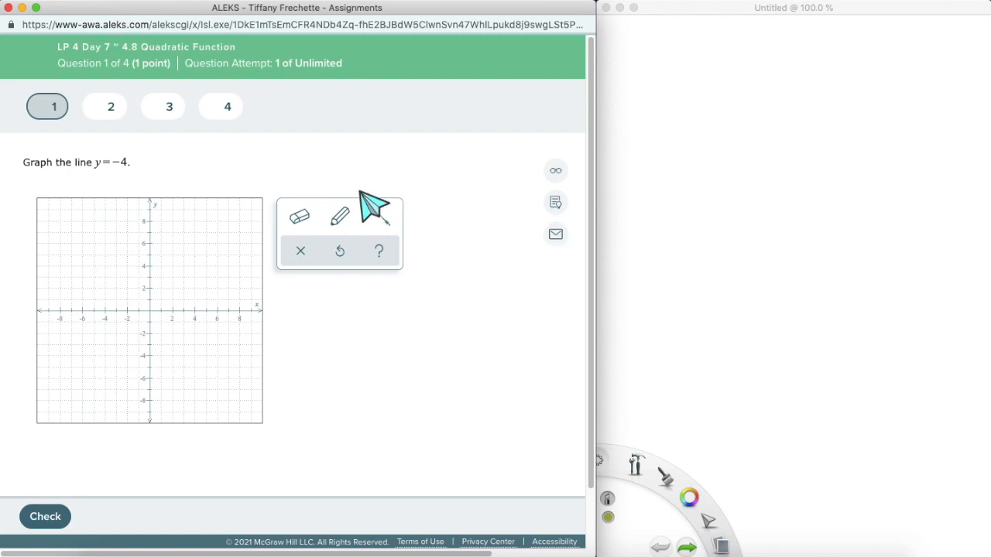
mouse_move(159, 151)
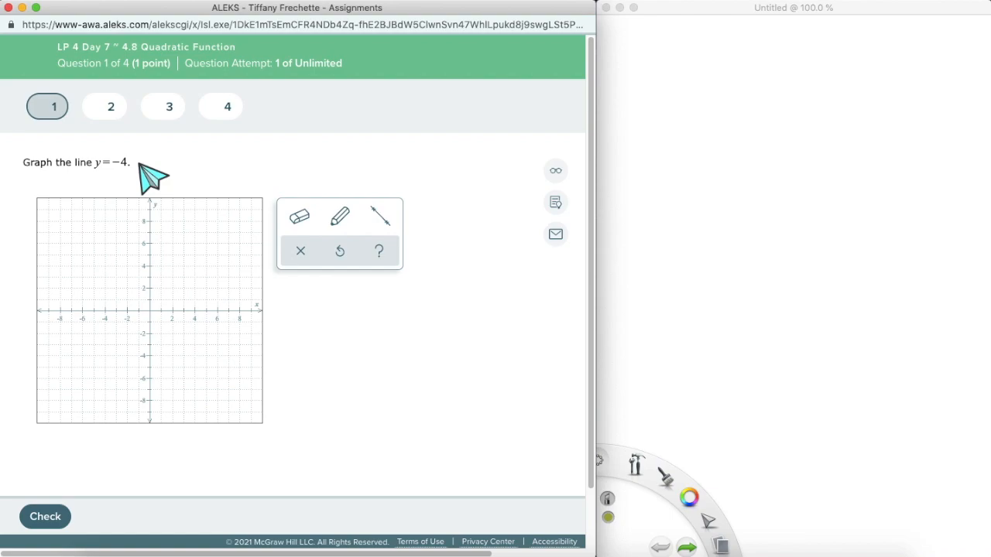
mouse_move(634, 172)
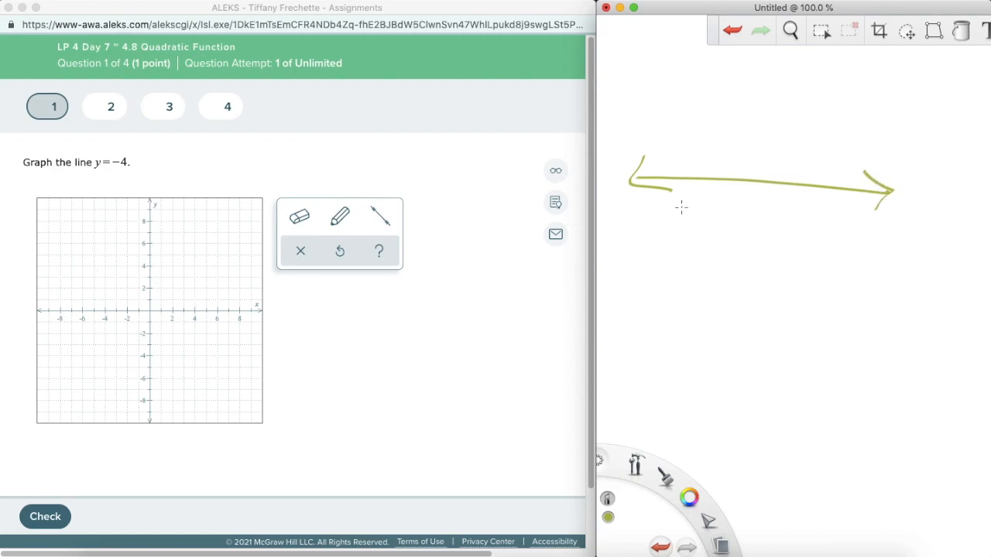
mouse_move(130, 165)
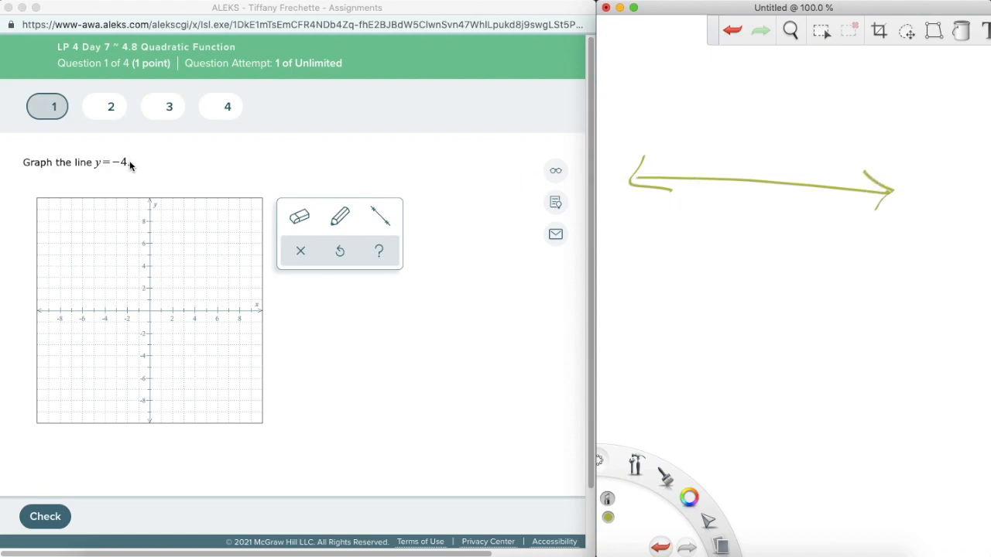
mouse_move(748, 163)
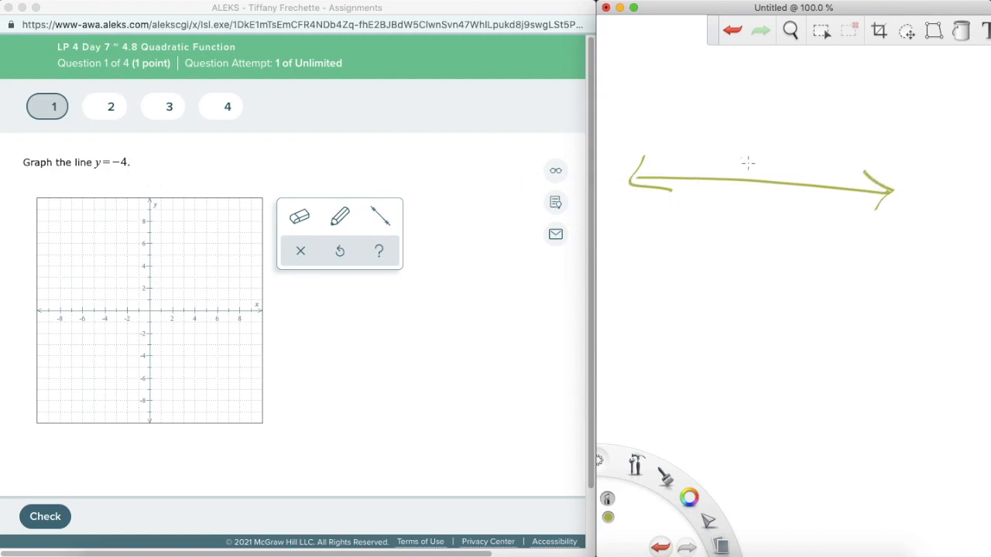
left_click_drag(759, 167, 759, 205)
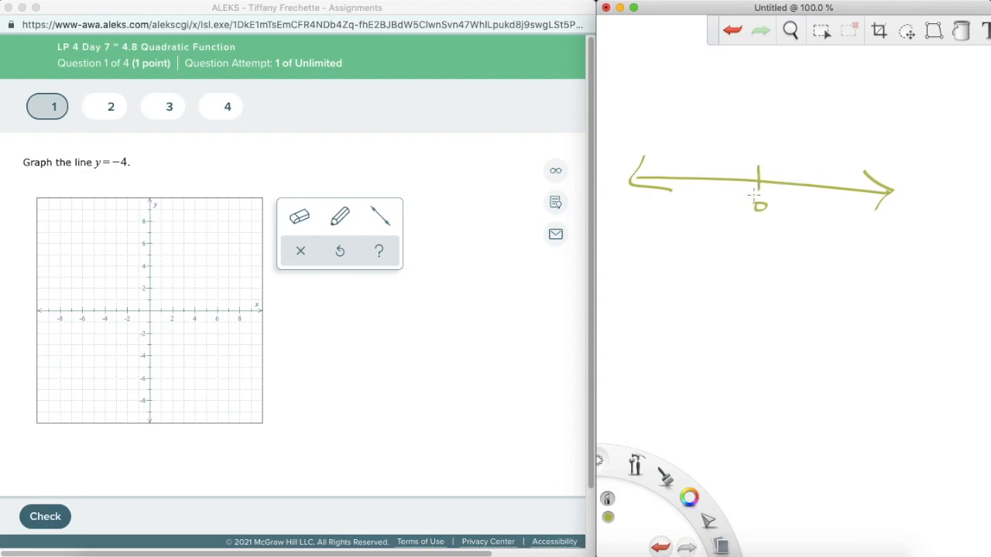
left_click_drag(755, 197, 681, 201)
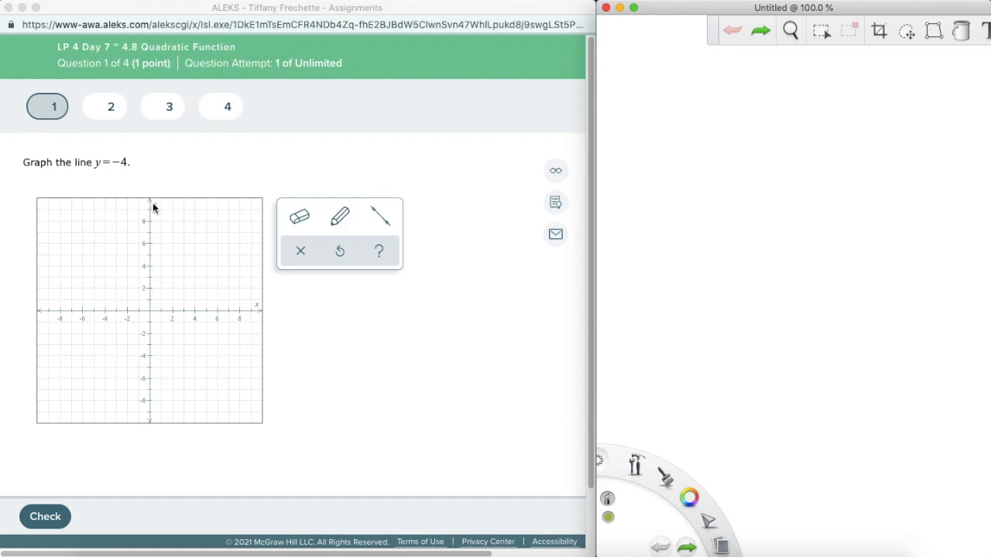
mouse_move(228, 211)
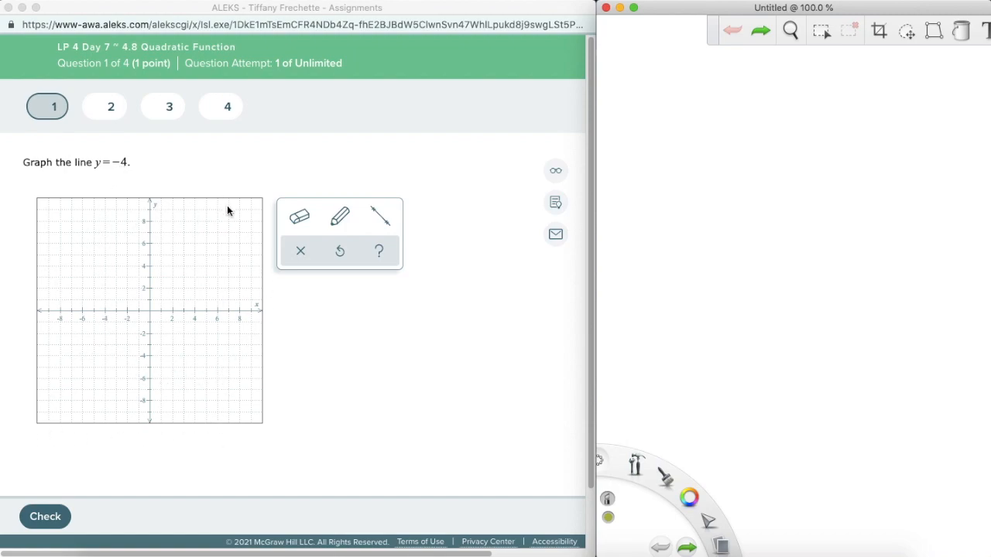
mouse_move(242, 218)
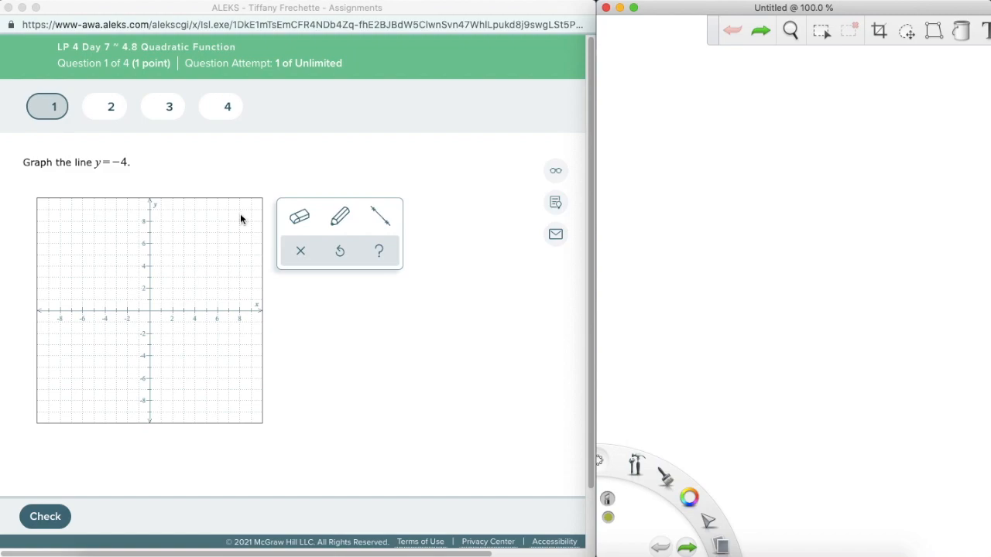
mouse_move(122, 195)
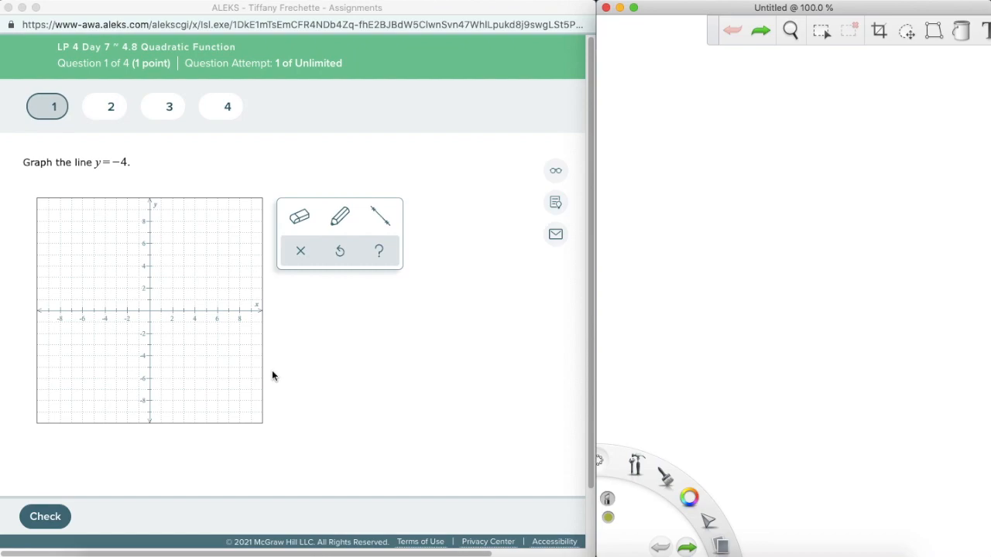
mouse_move(209, 316)
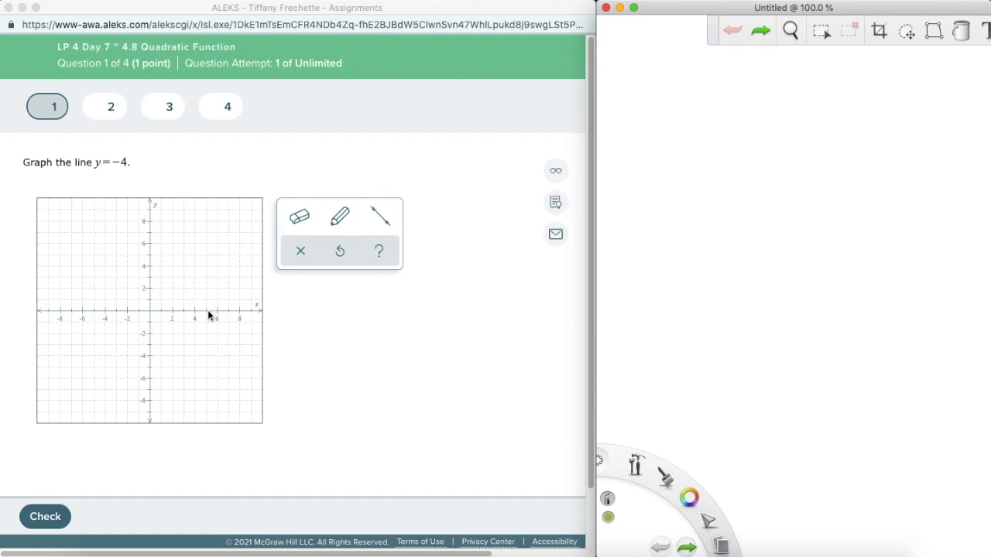
mouse_move(211, 319)
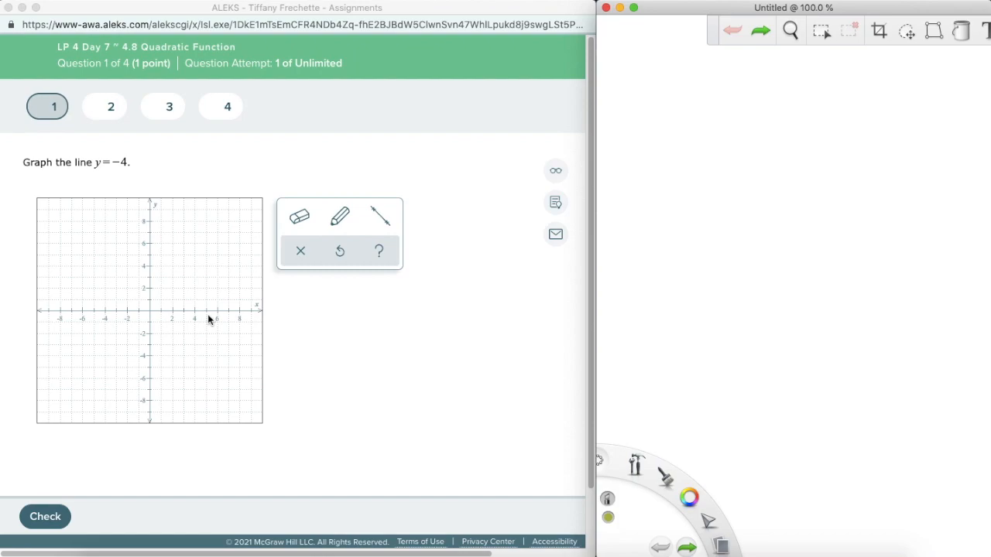
mouse_move(167, 102)
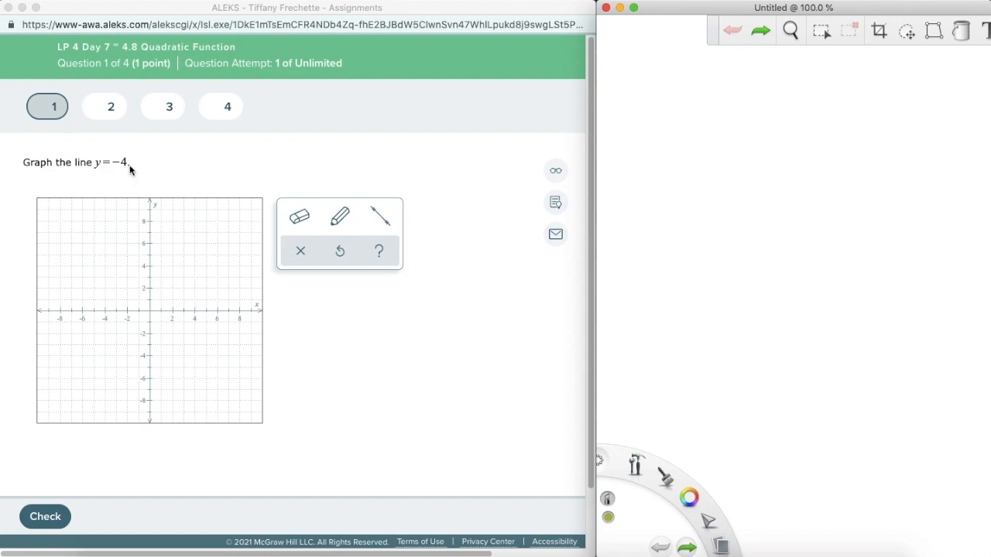
mouse_move(95, 174)
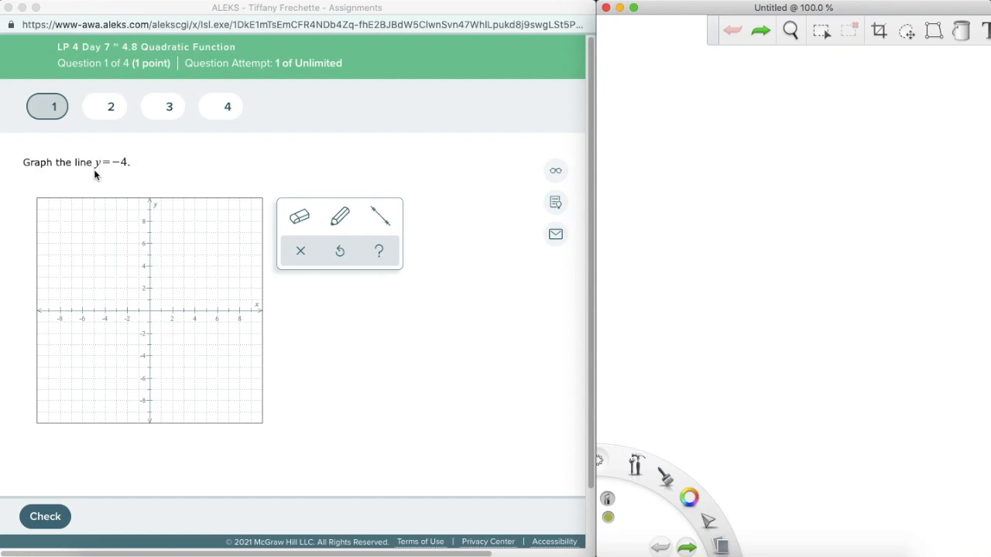
mouse_move(123, 186)
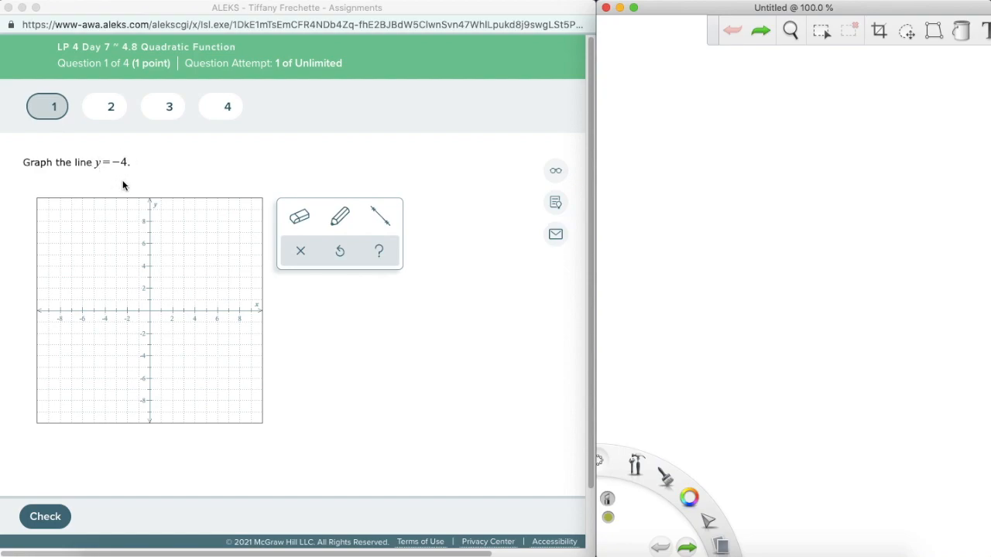
mouse_move(381, 216)
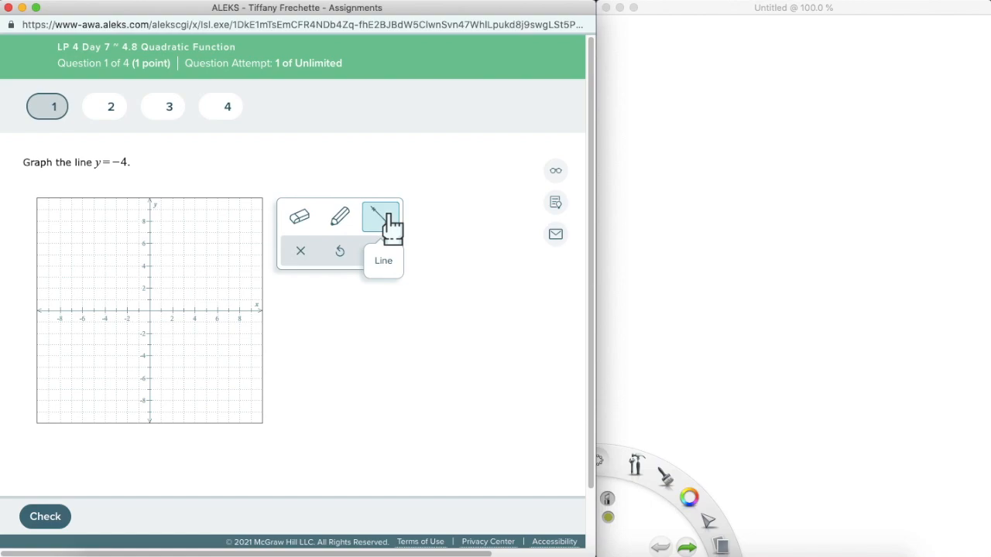
Choose the Line tool to graph y = −4 through (0, −4) and (6, −4).
left_click(380, 216)
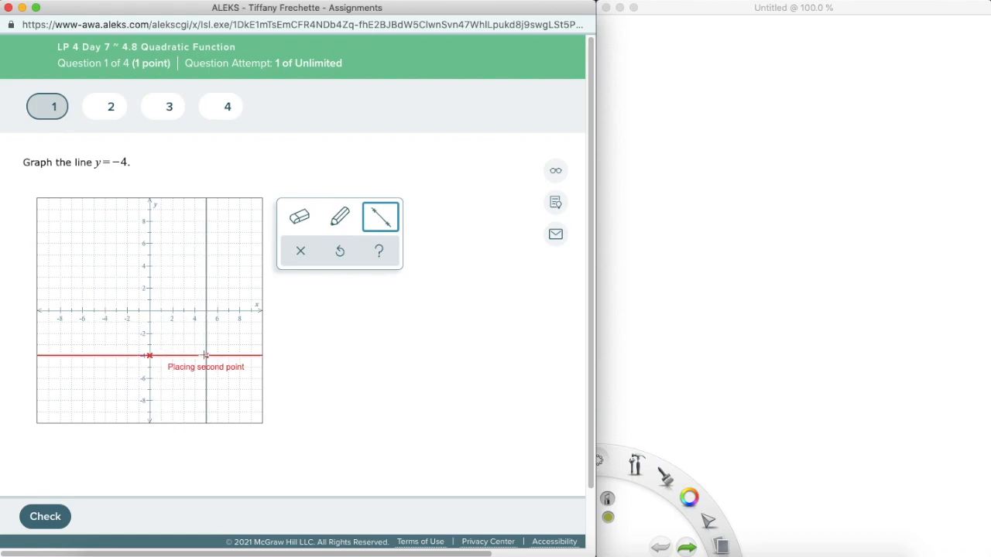
mouse_move(216, 355)
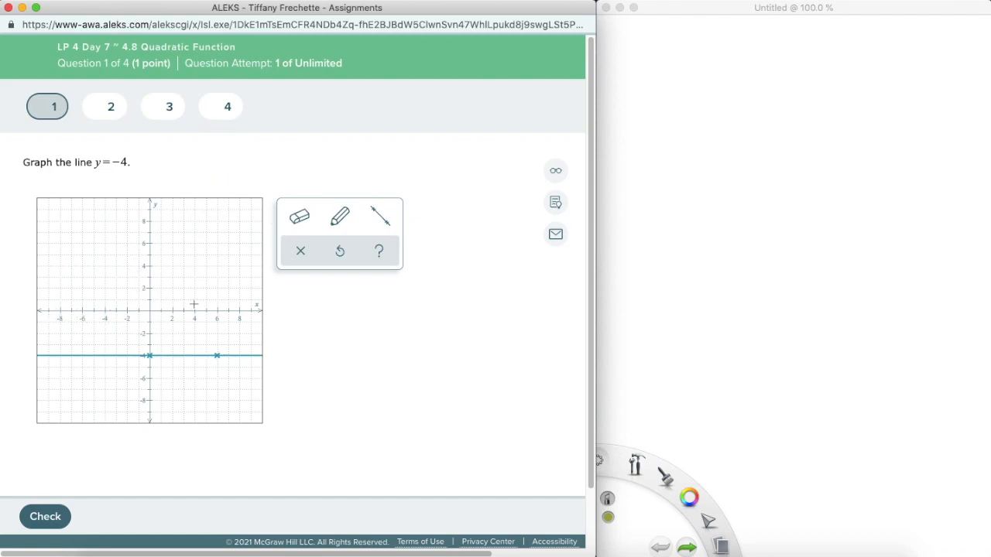
mouse_move(85, 332)
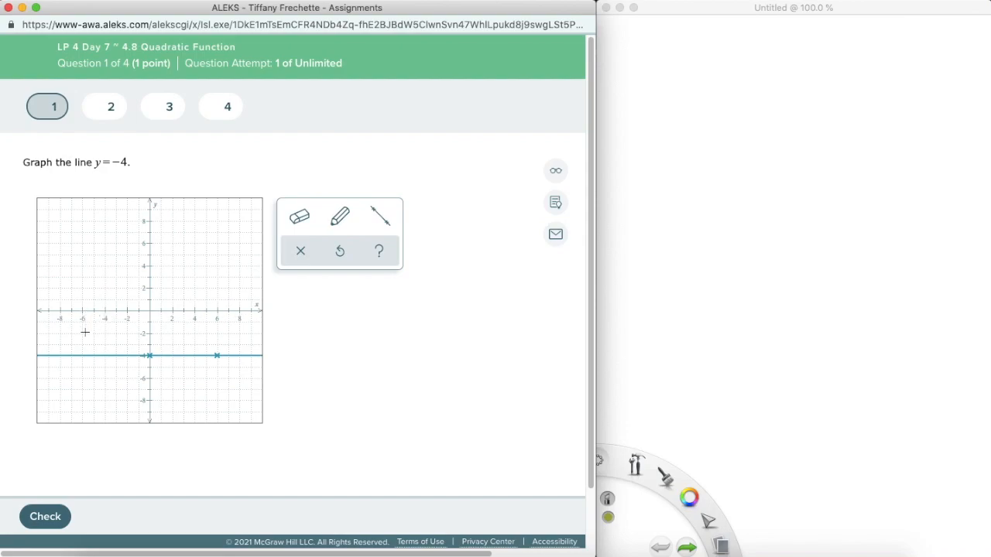
mouse_move(241, 325)
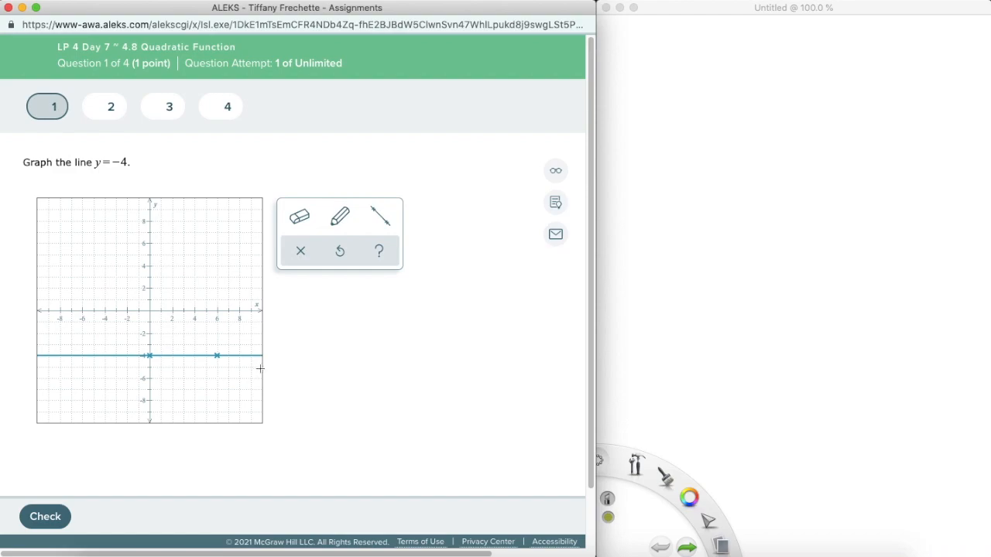
mouse_move(463, 144)
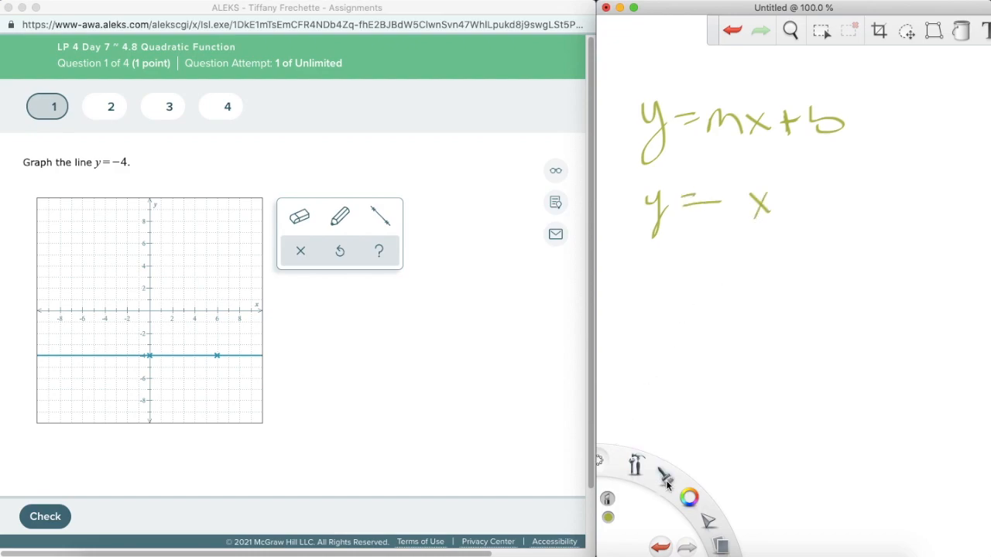
Handwrite y = mx + b and y = 0x − 4 in red and blue, plus 'x =' with a vertical line.
left_click(688, 498)
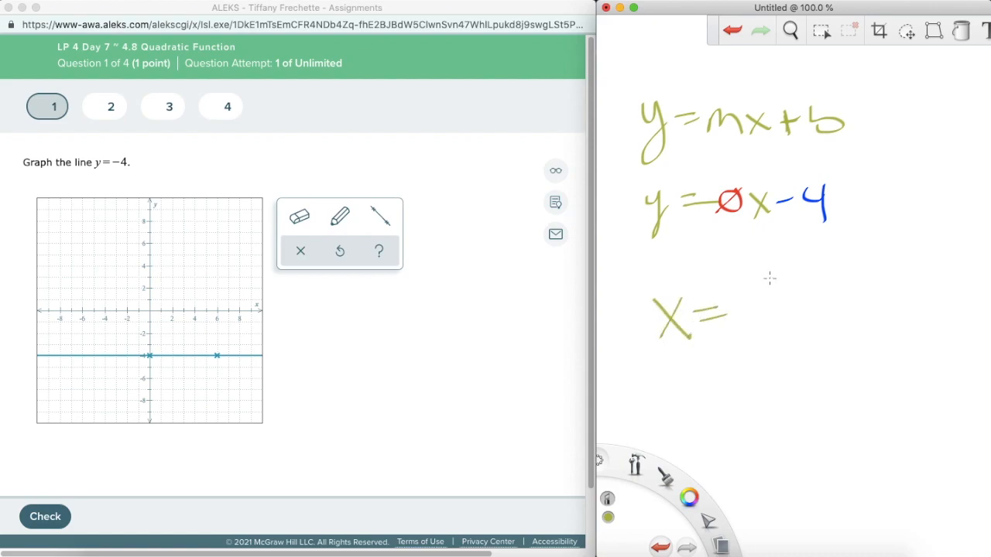
left_click_drag(859, 244, 864, 340)
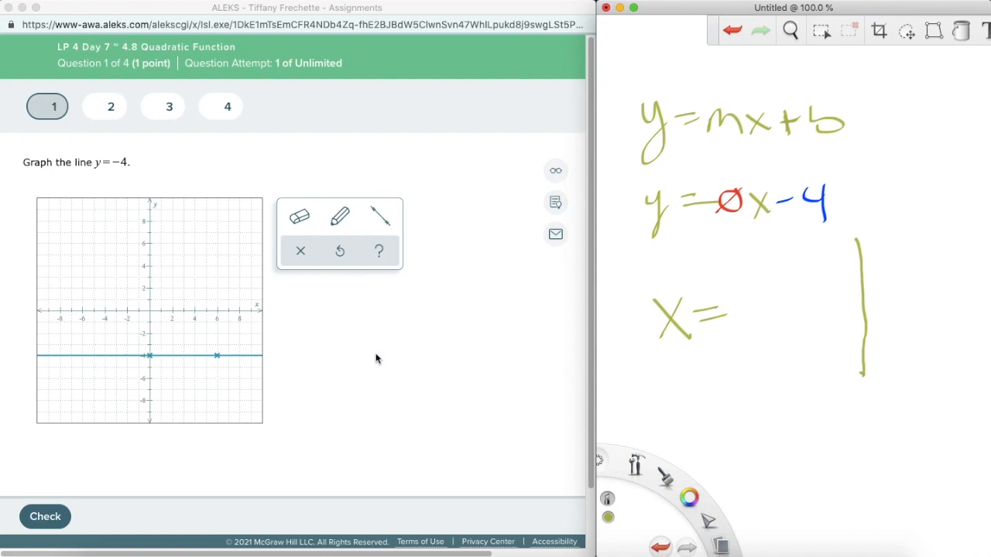
mouse_move(857, 234)
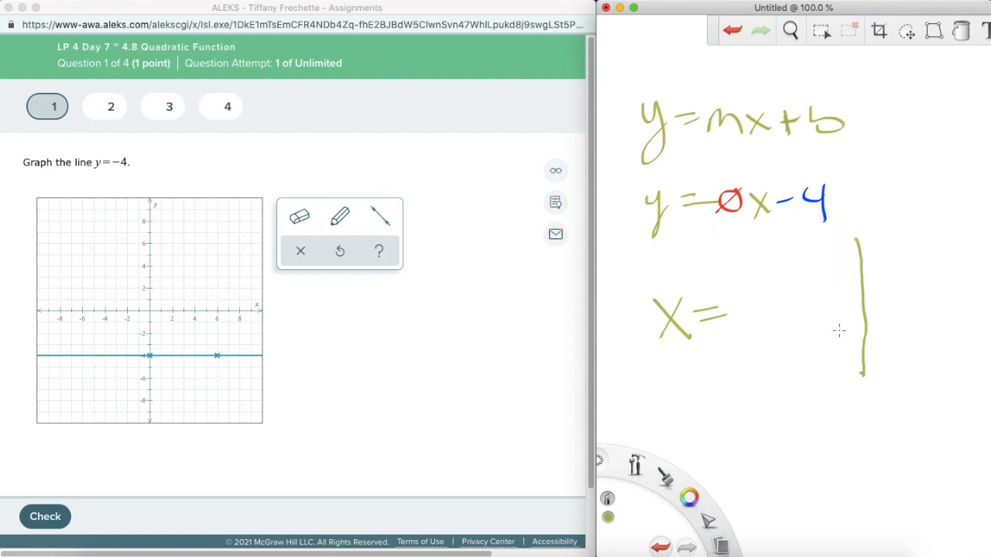
mouse_move(812, 292)
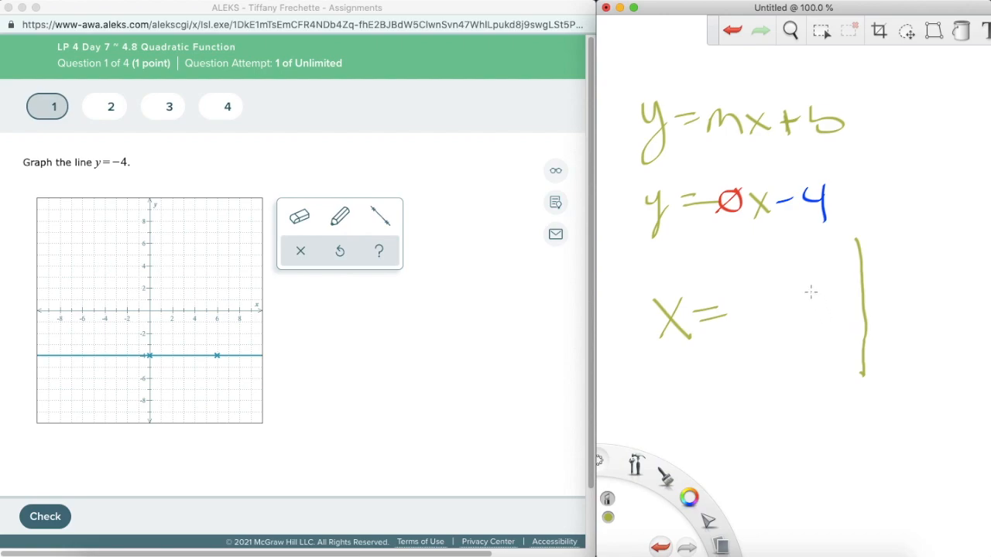
mouse_move(772, 217)
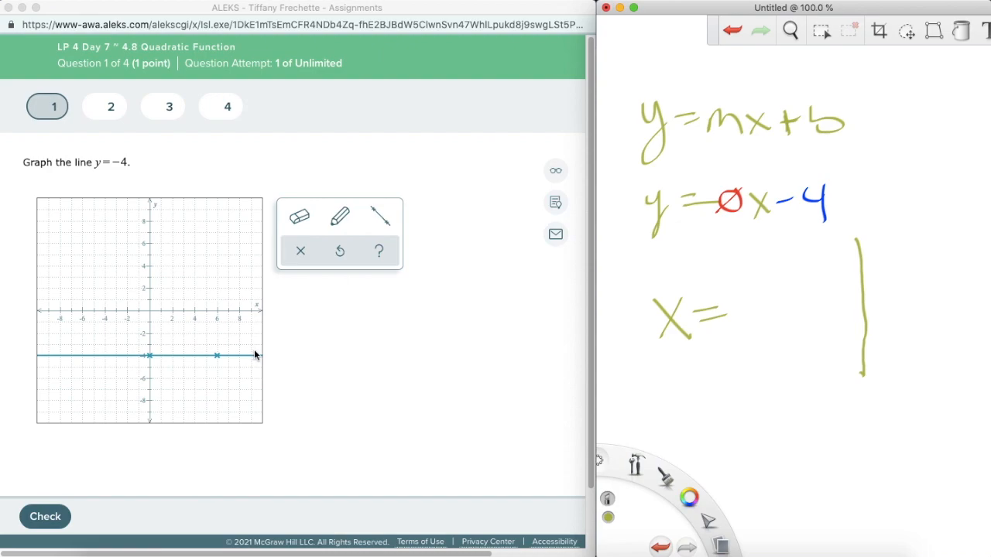
mouse_move(71, 500)
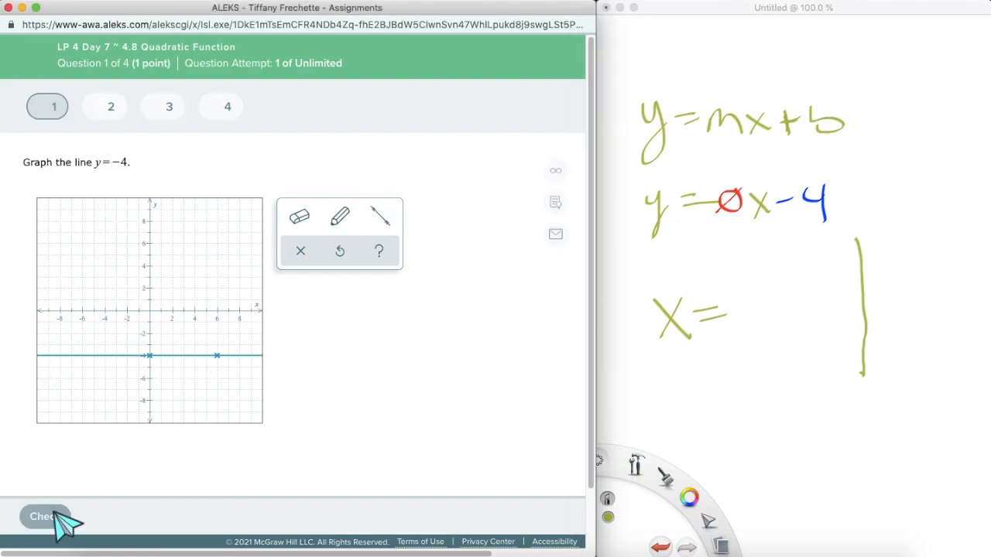
Submit the question 1 line graph and advance to question 2's linear-equation table.
left_click(45, 516)
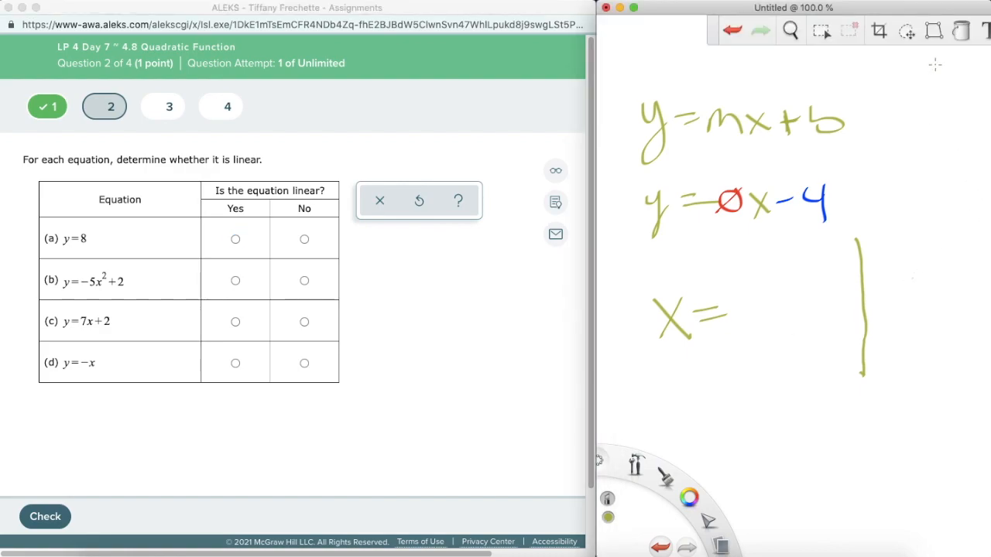
left_click(635, 464)
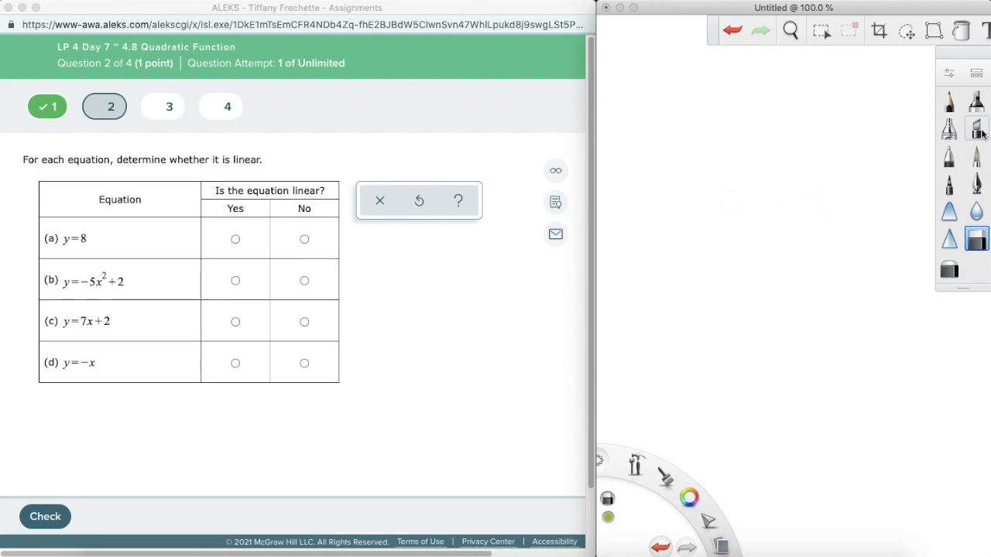
Sketch axes with a horizontal line at 8, then mark y = 8 as linear.
left_click(976, 128)
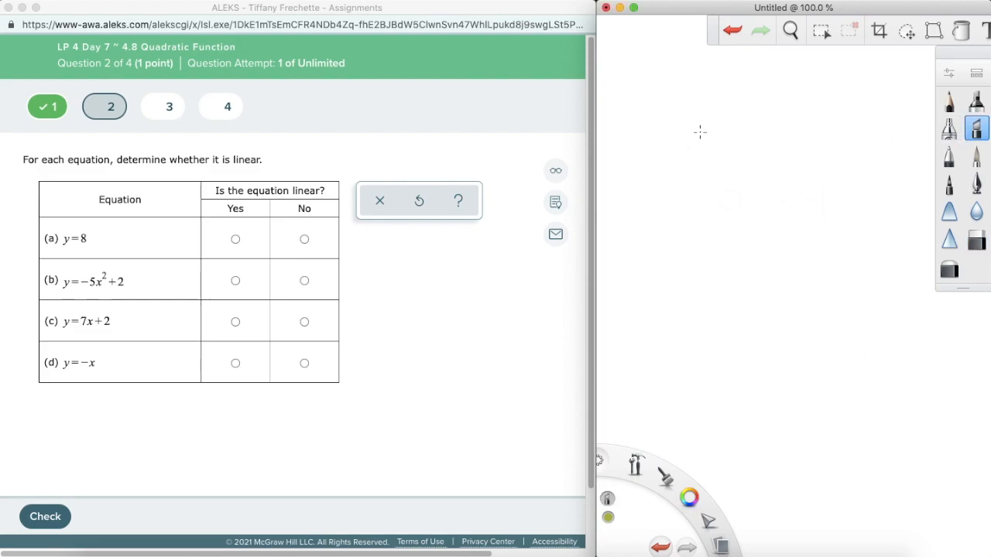
mouse_move(702, 130)
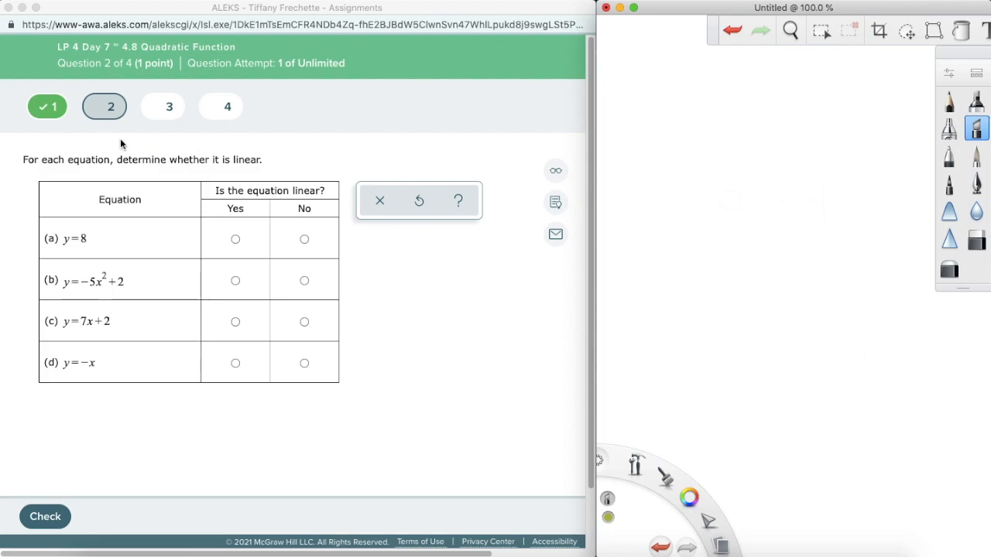
mouse_move(682, 145)
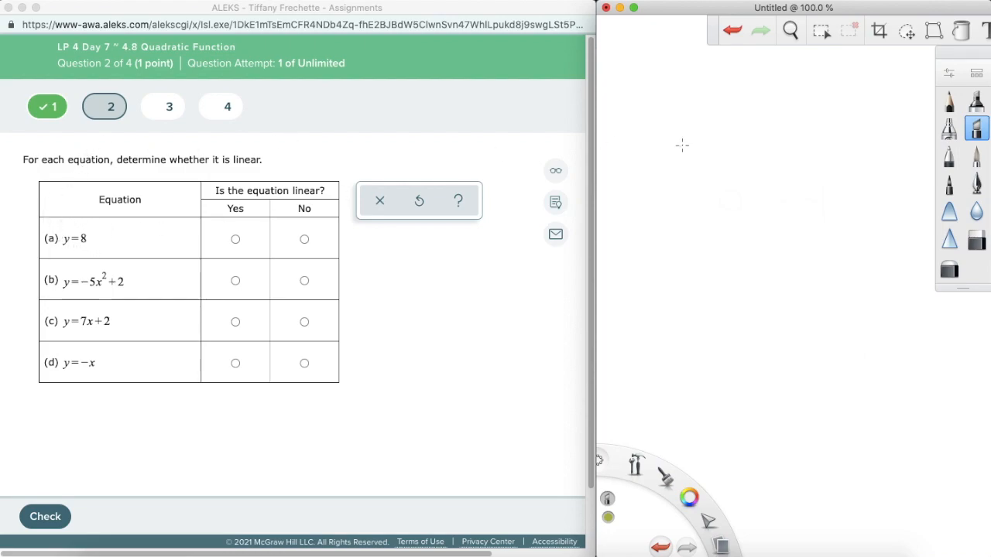
left_click_drag(741, 108, 749, 263)
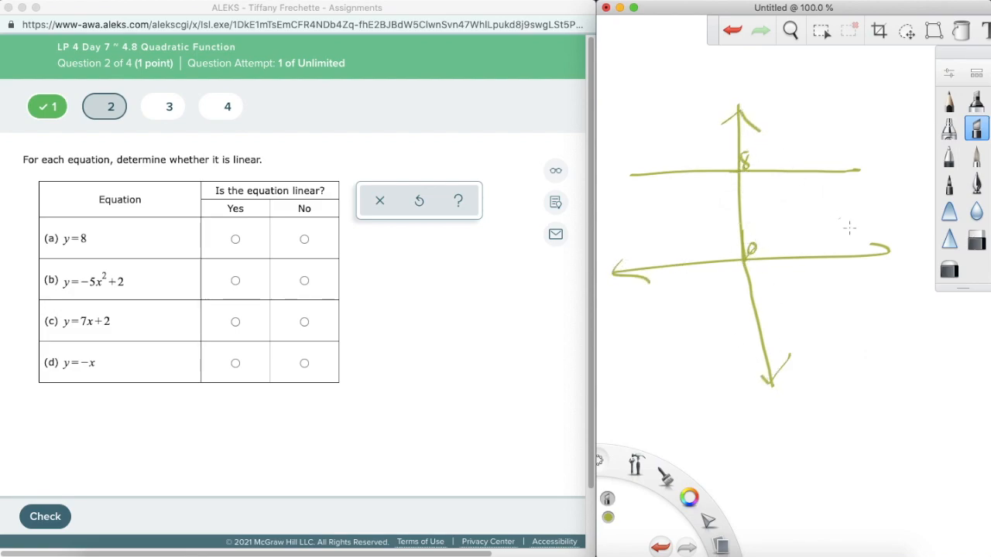
left_click_drag(860, 252, 886, 252)
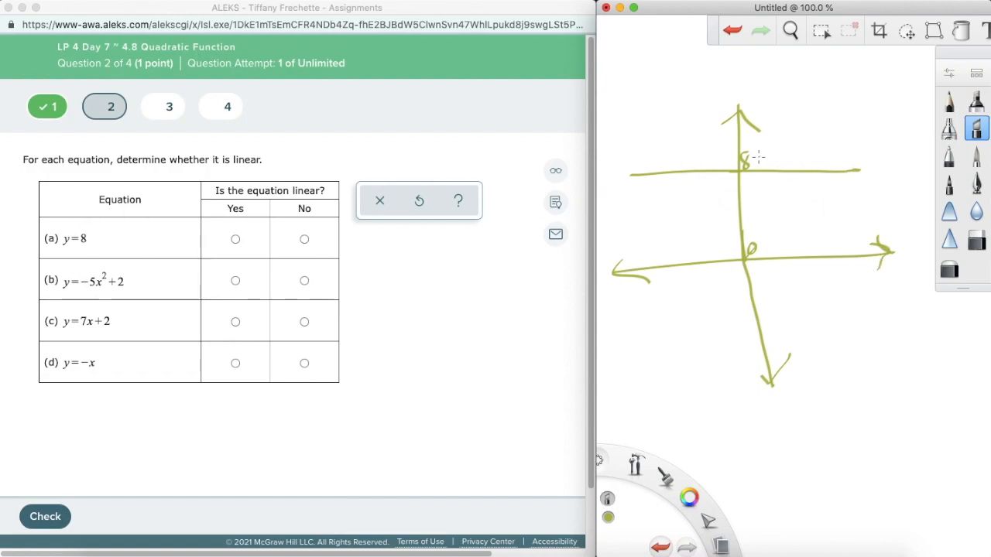
left_click(235, 238)
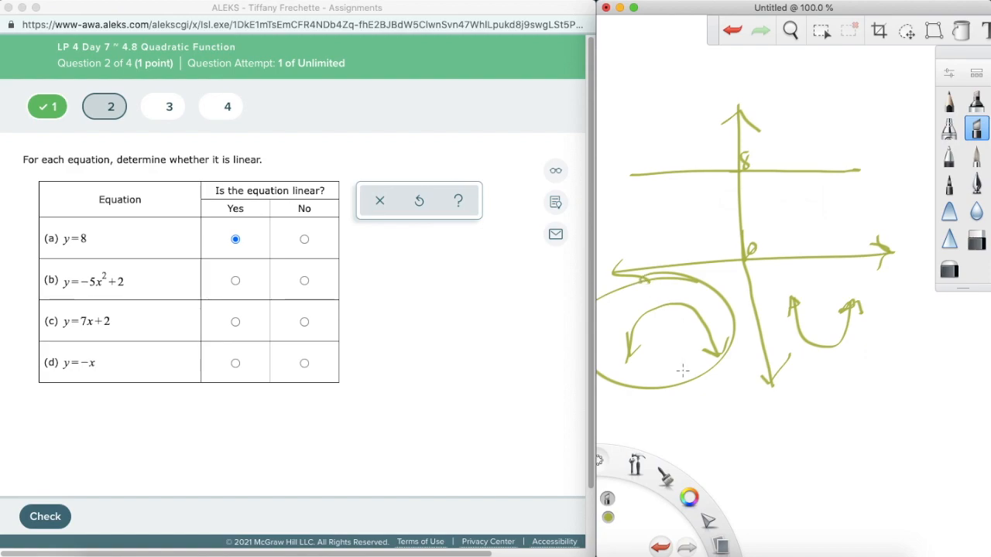
mouse_move(652, 333)
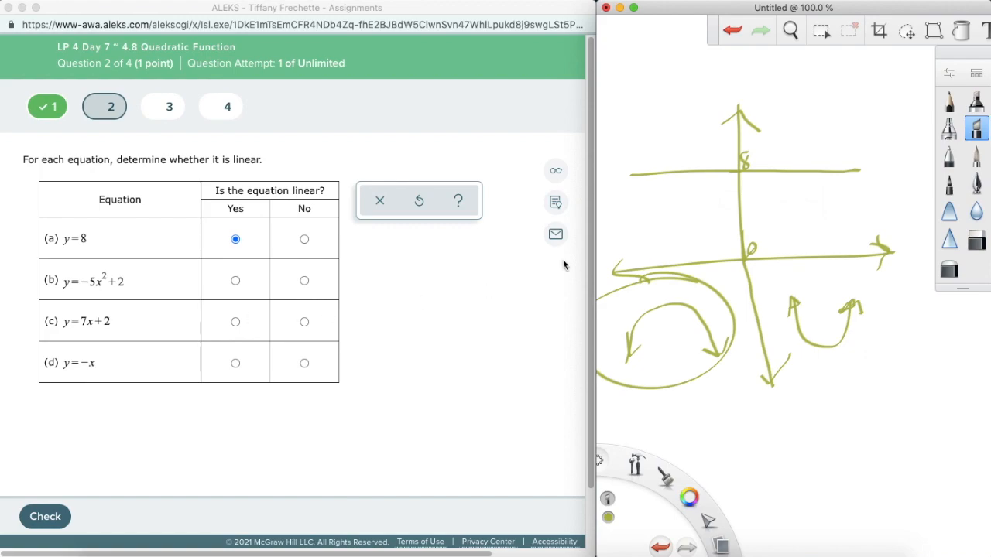
Write y = mx + b, mark y=−5x²+2 not linear, y=7x+2 and y=−x linear, and check.
left_click_drag(643, 77, 693, 77)
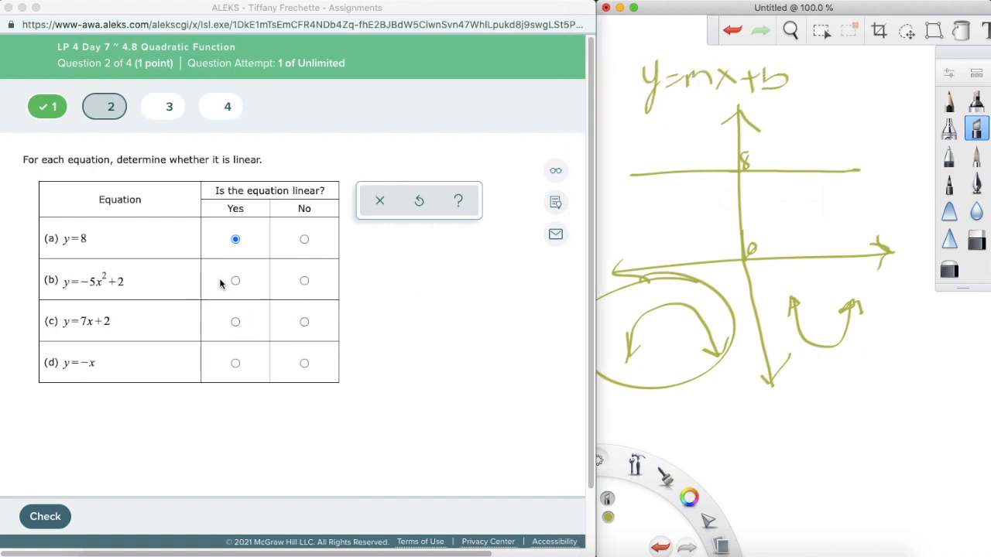
left_click(304, 280)
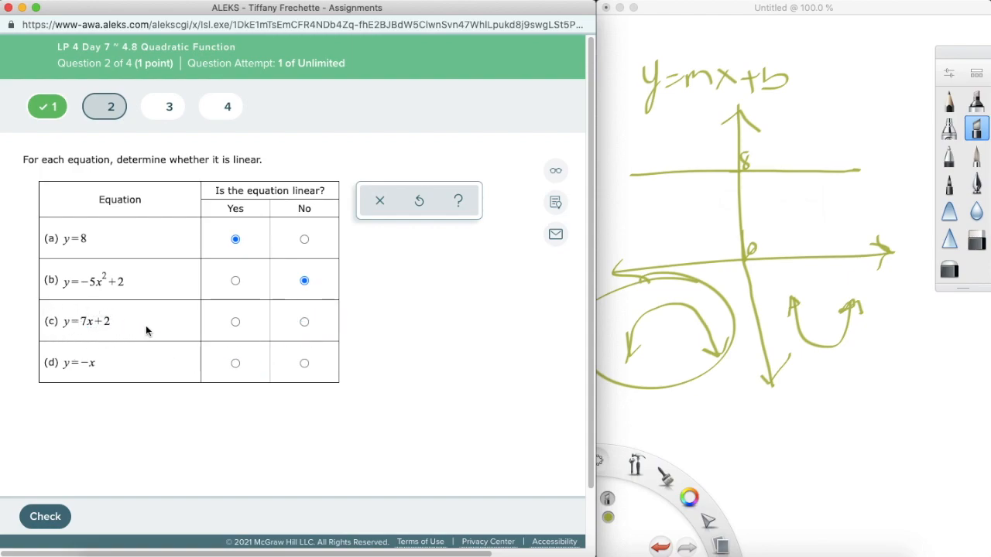
left_click(235, 321)
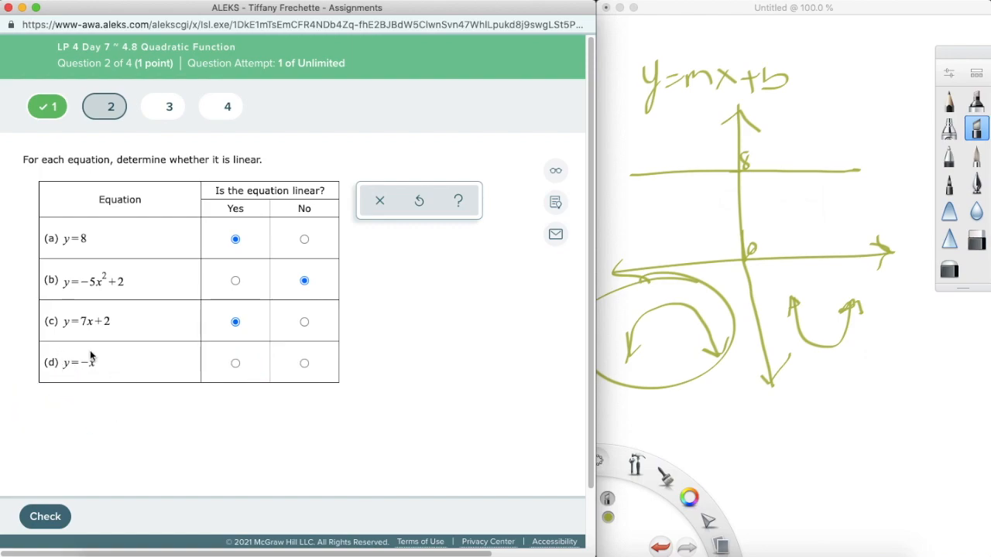
mouse_move(695, 135)
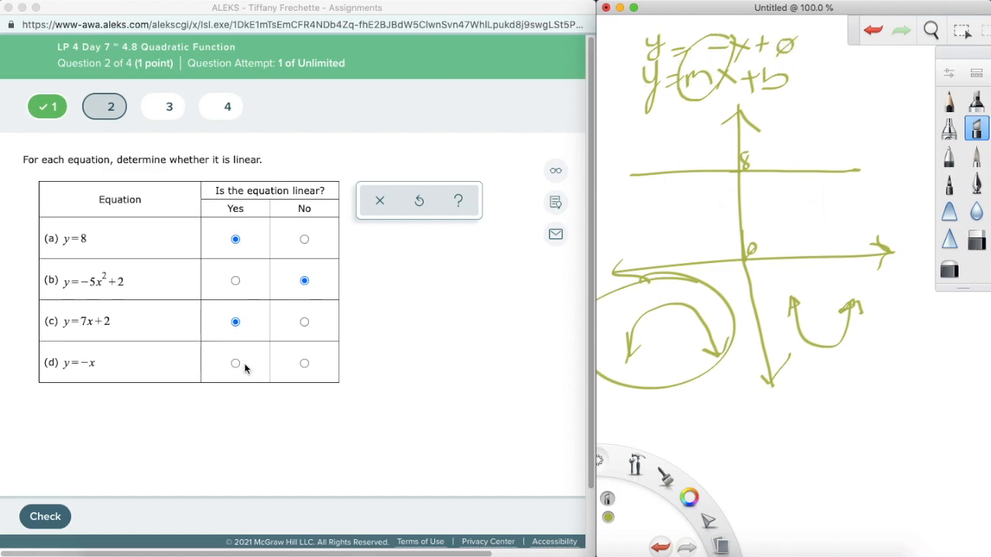
left_click(236, 363)
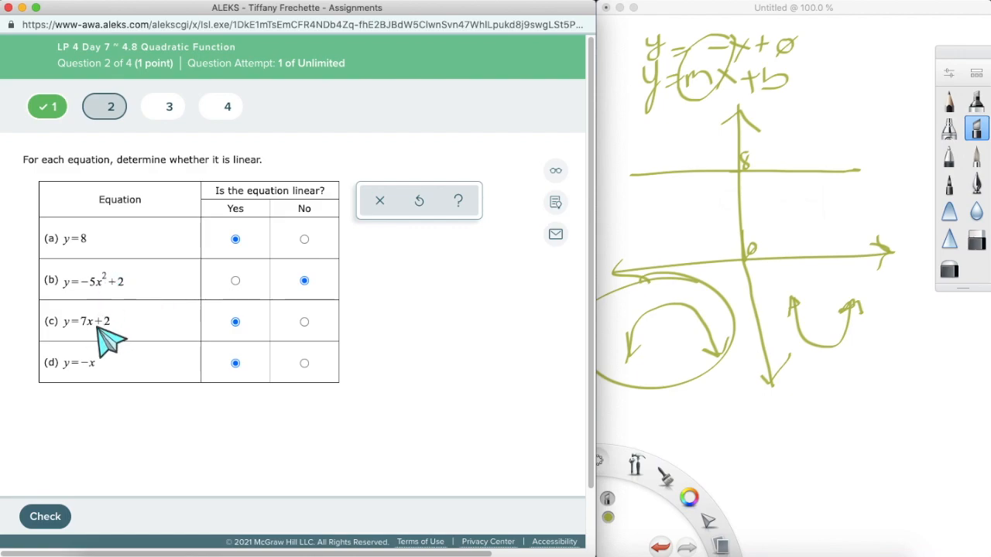
mouse_move(108, 376)
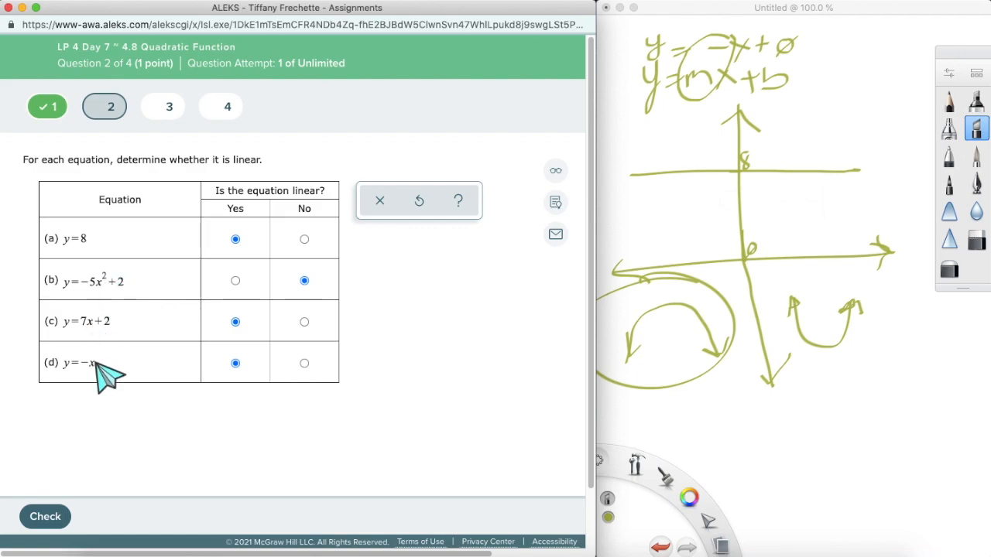
mouse_move(132, 409)
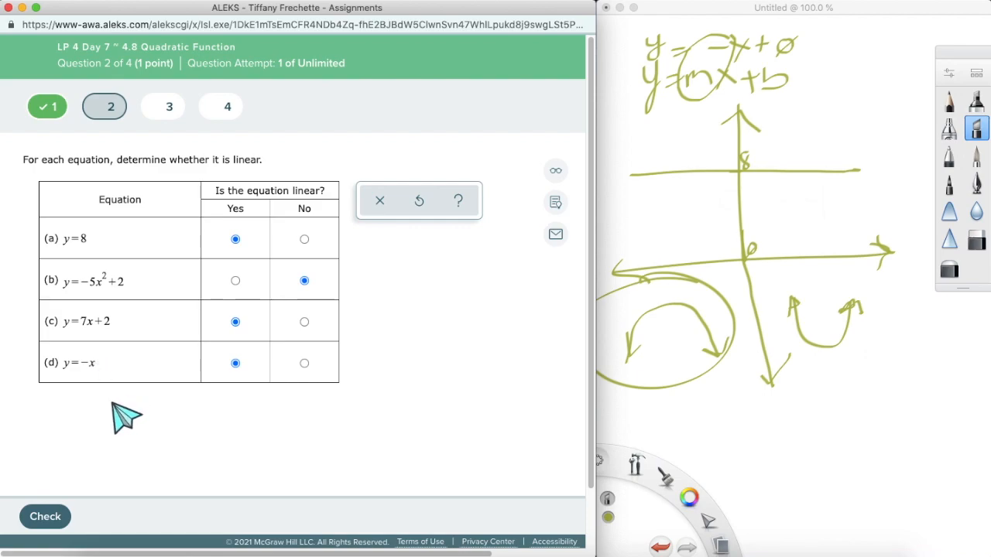
left_click(45, 517)
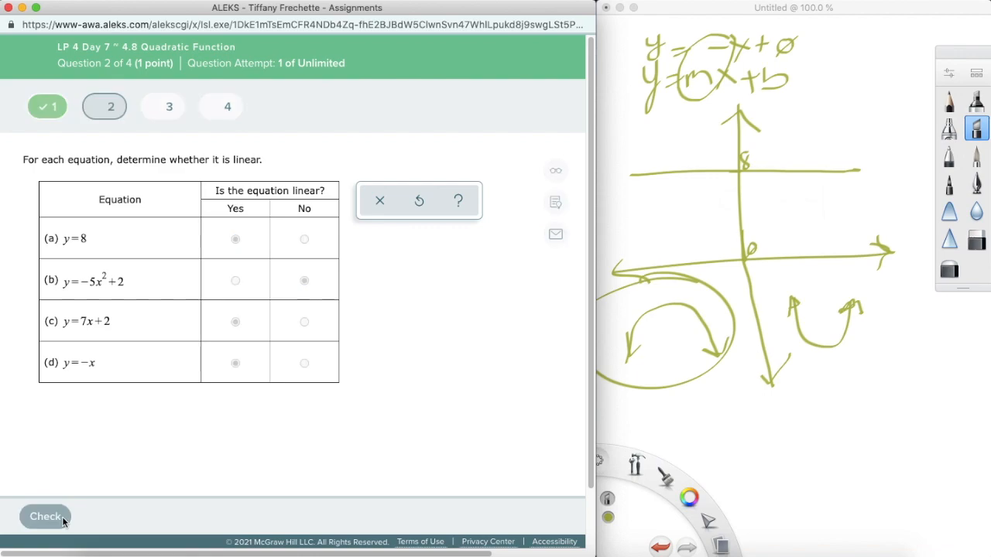
Continue to question 3, clear the canvas, and sketch upward and downward parabola shapes.
left_click(45, 516)
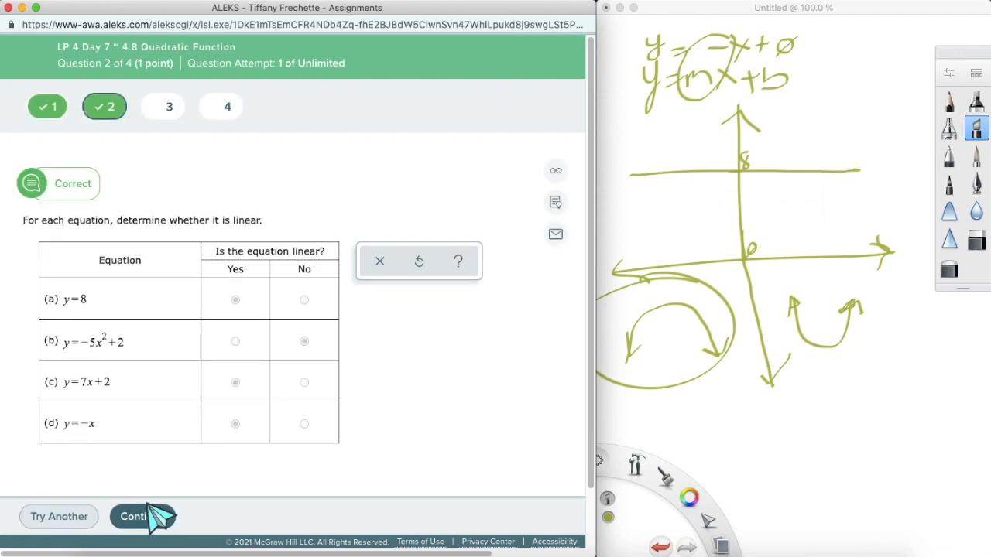
left_click(136, 517)
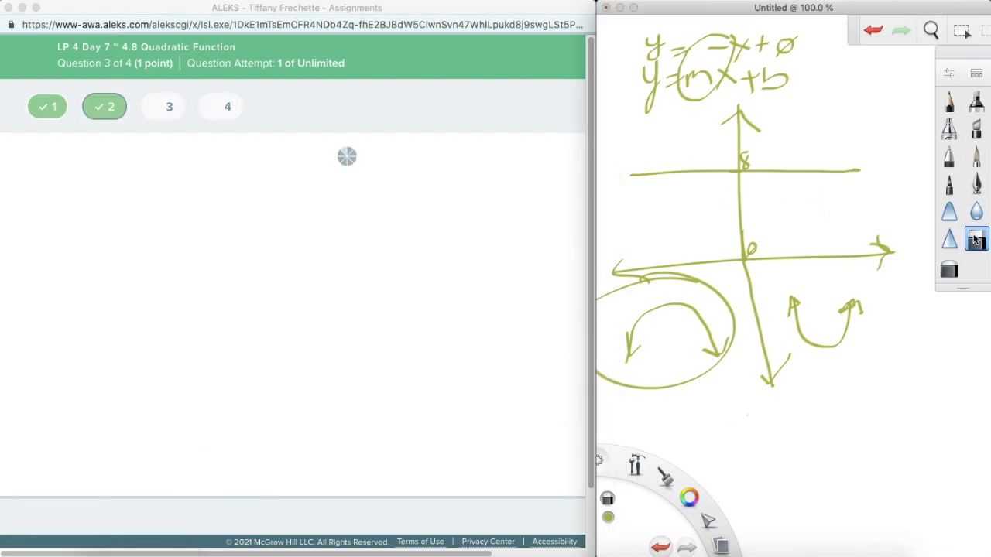
left_click(169, 106)
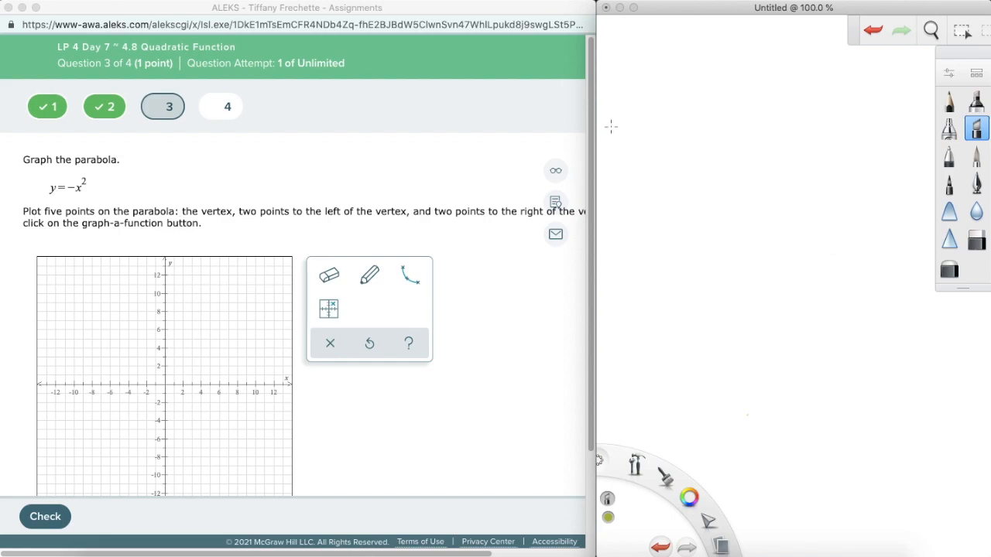
left_click_drag(631, 108, 700, 108)
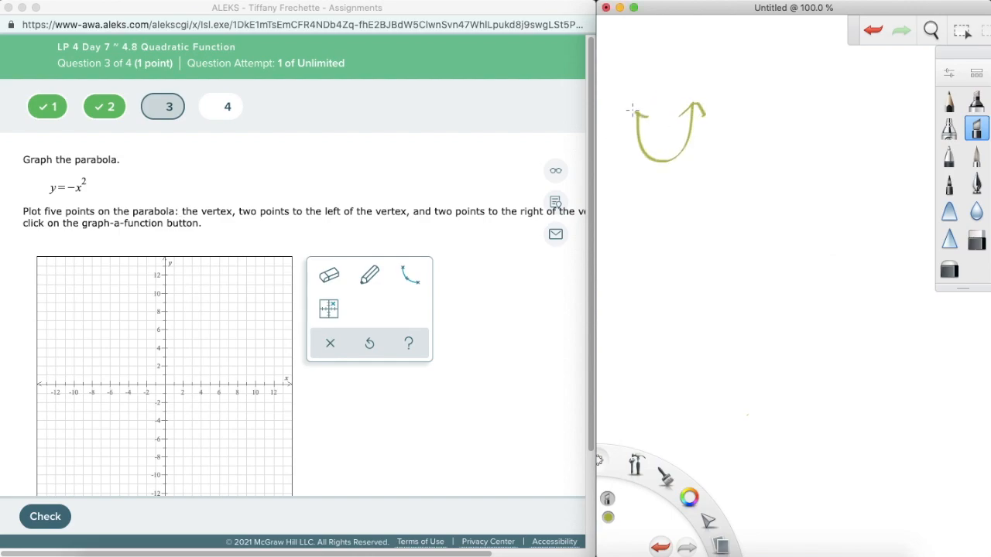
left_click_drag(748, 116, 809, 151)
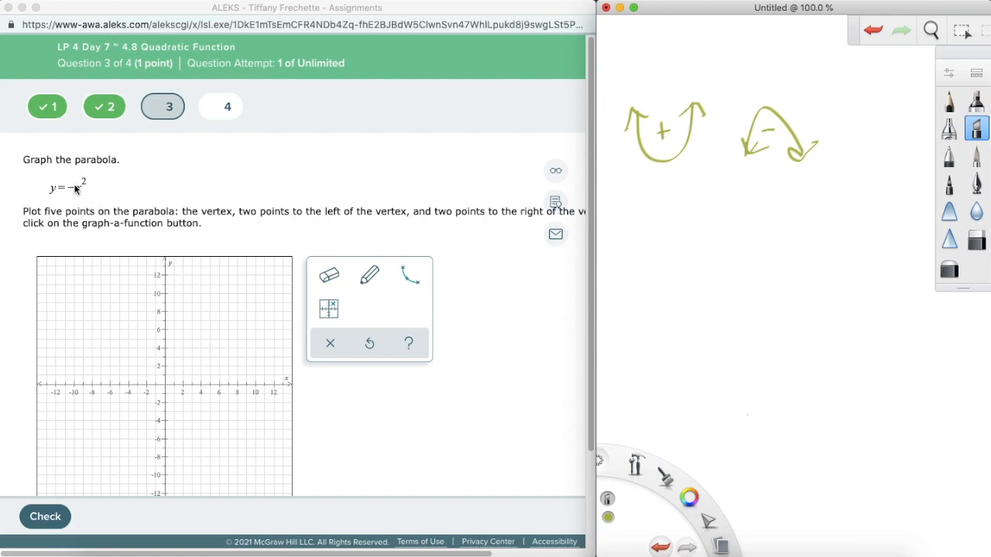
mouse_move(75, 191)
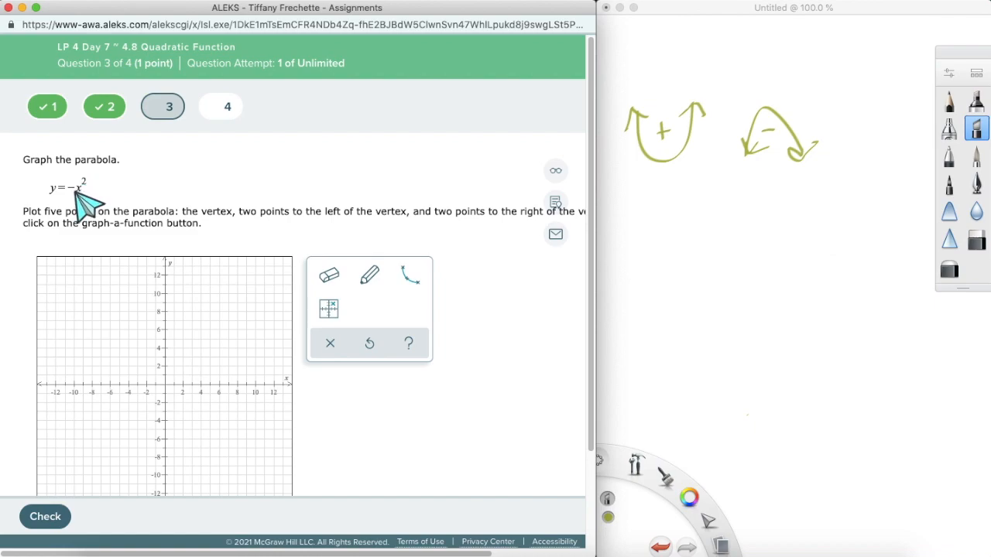
mouse_move(85, 202)
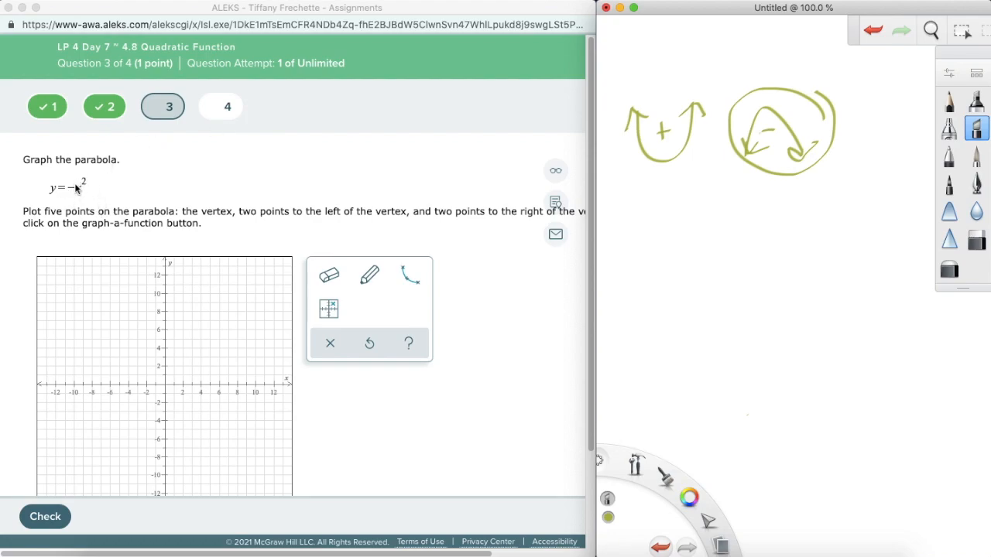
mouse_move(348, 256)
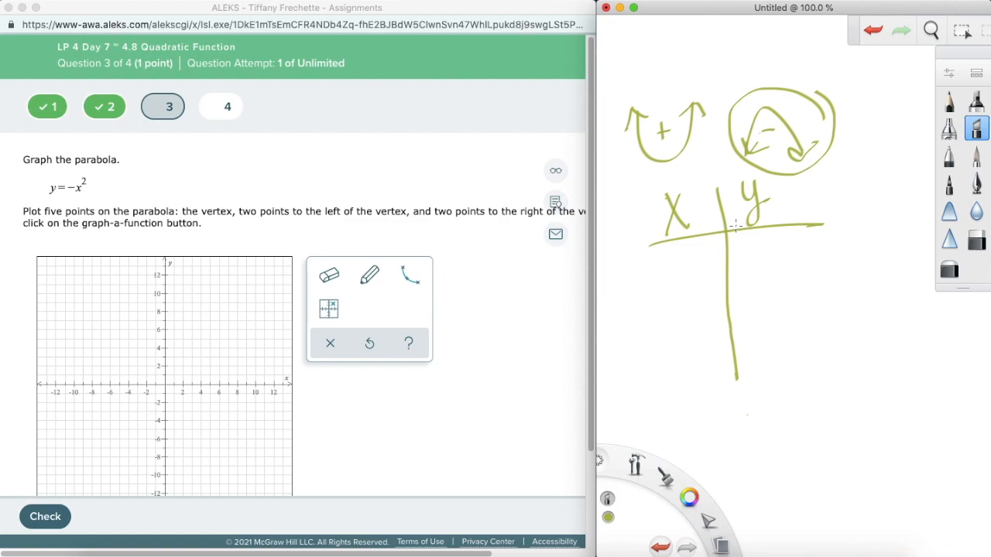
mouse_move(720, 197)
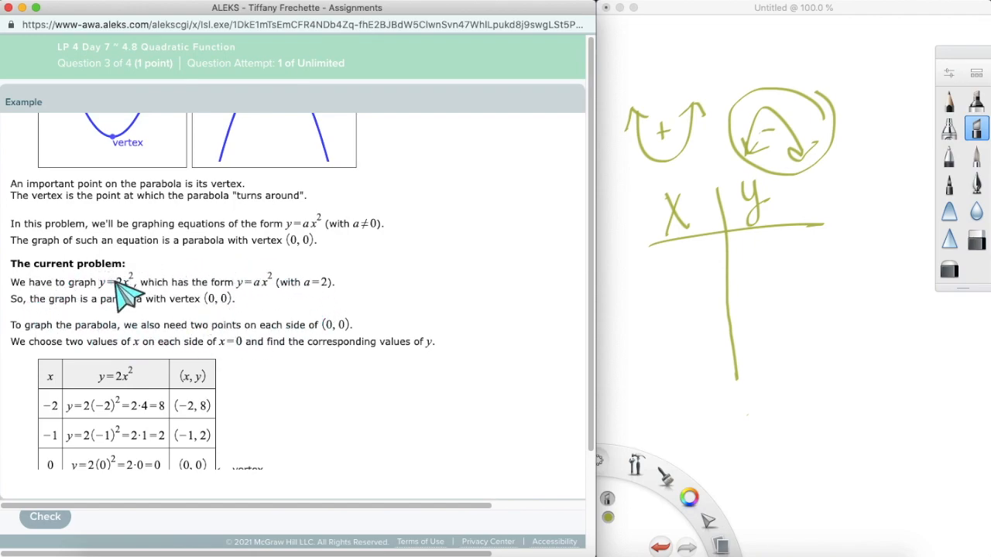
mouse_move(131, 298)
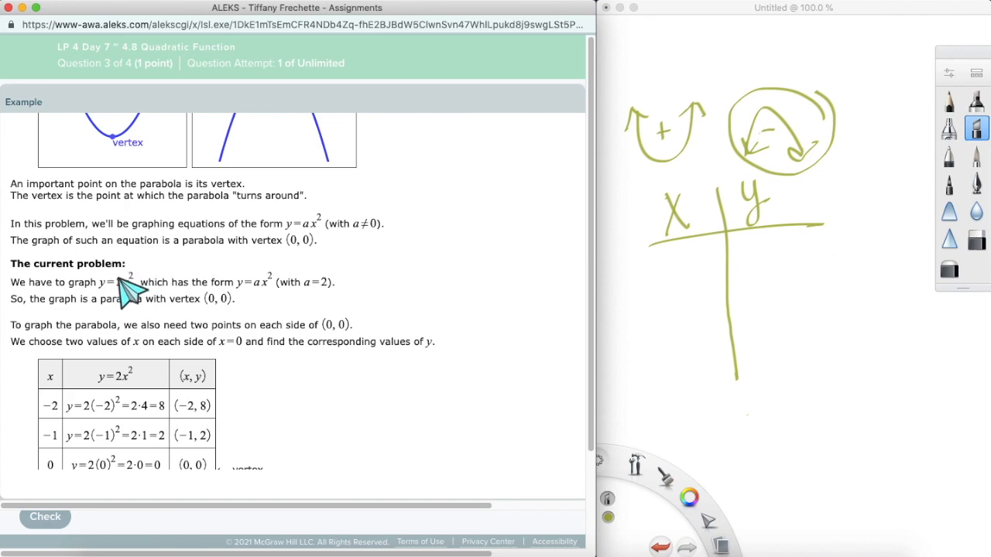
mouse_move(232, 308)
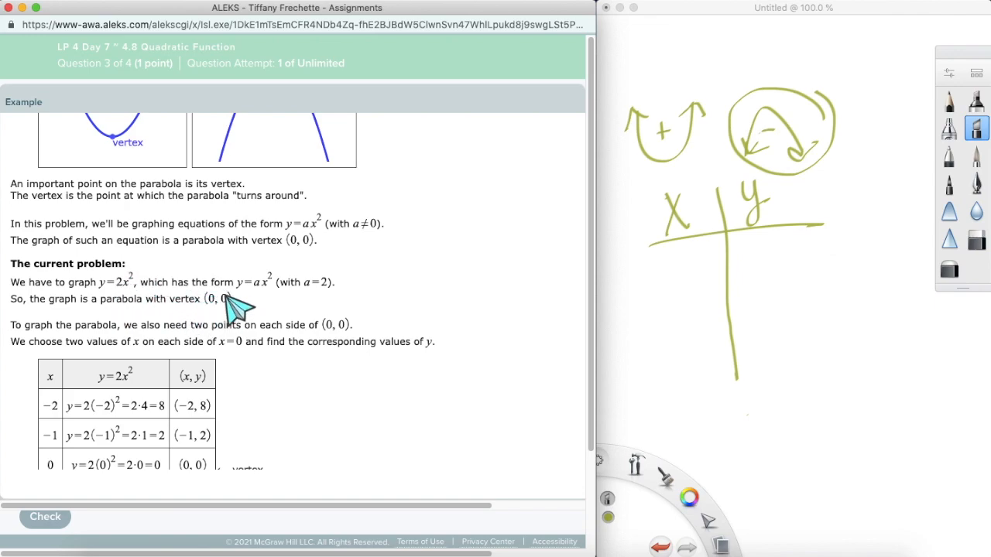
Scroll the y = 2x² worked example down to its answer graph.
scroll("down", 3)
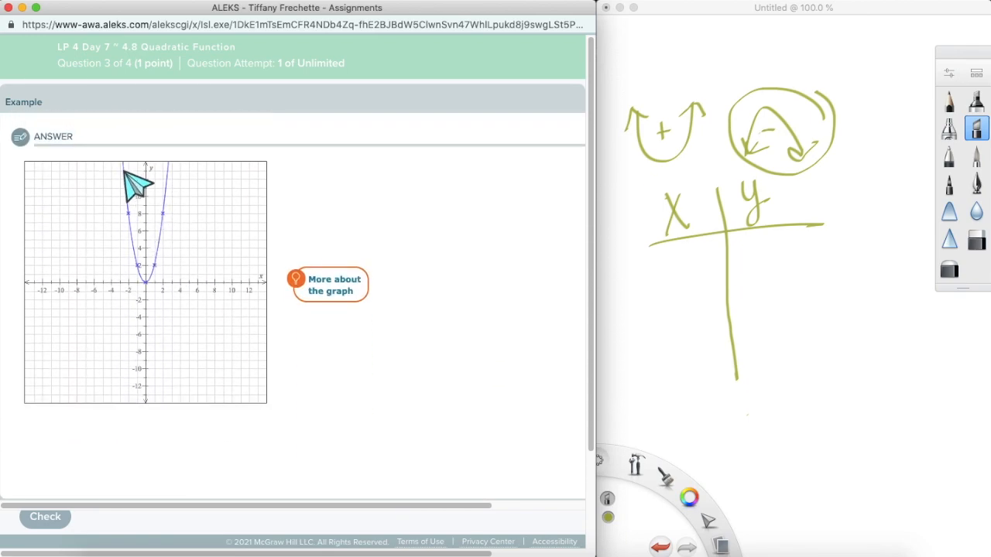
mouse_move(93, 309)
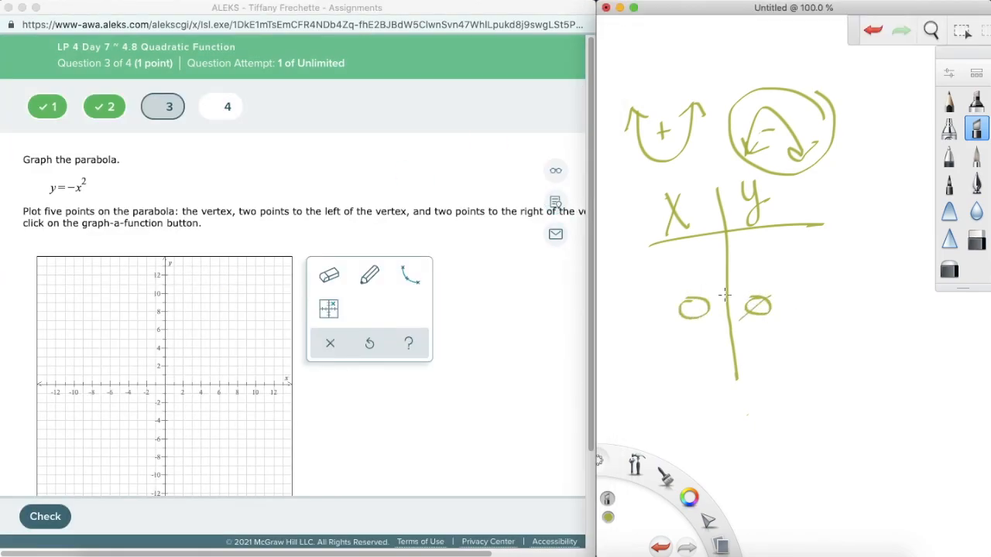
mouse_move(678, 254)
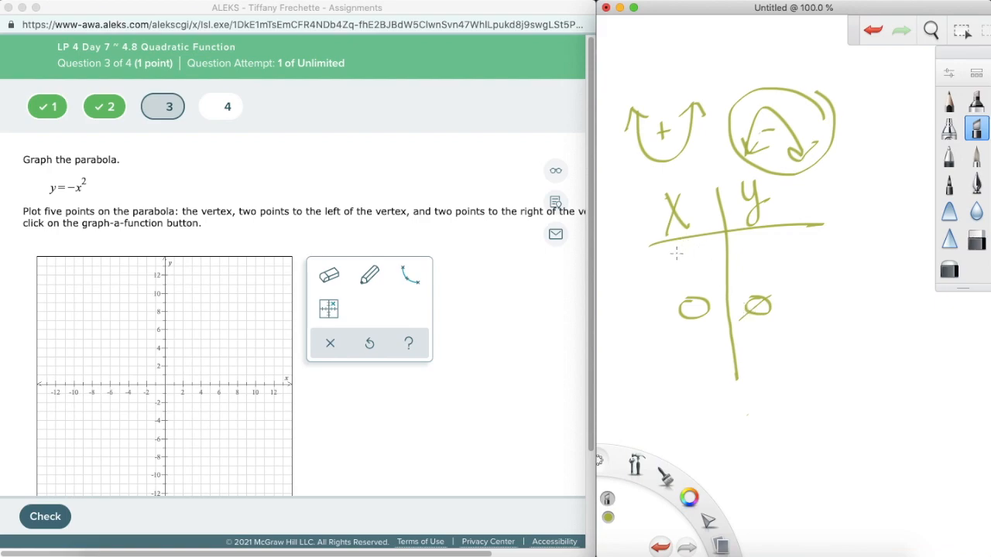
Write x values −2 to 2 in the SketchBook table and compute y = −x² for each.
left_click_drag(666, 249, 701, 255)
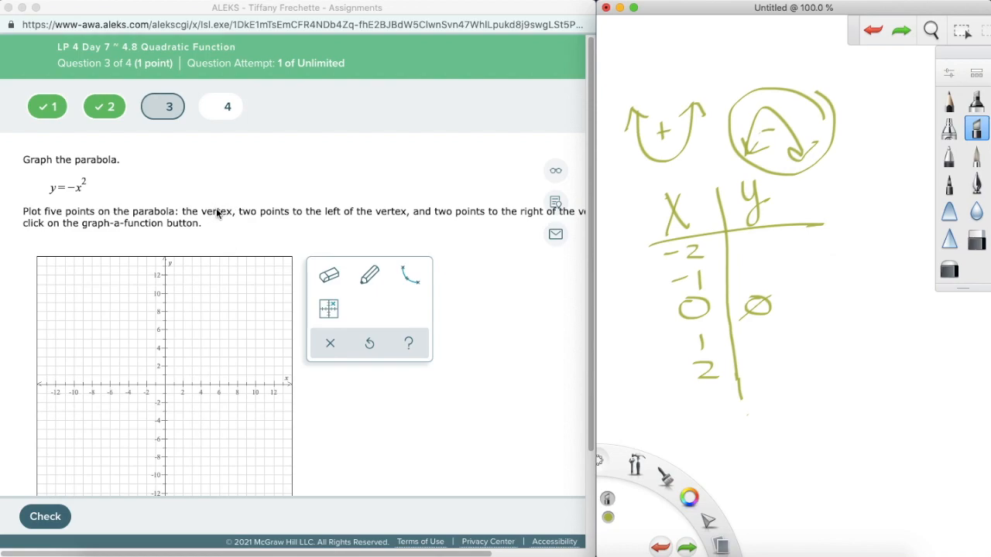
mouse_move(480, 210)
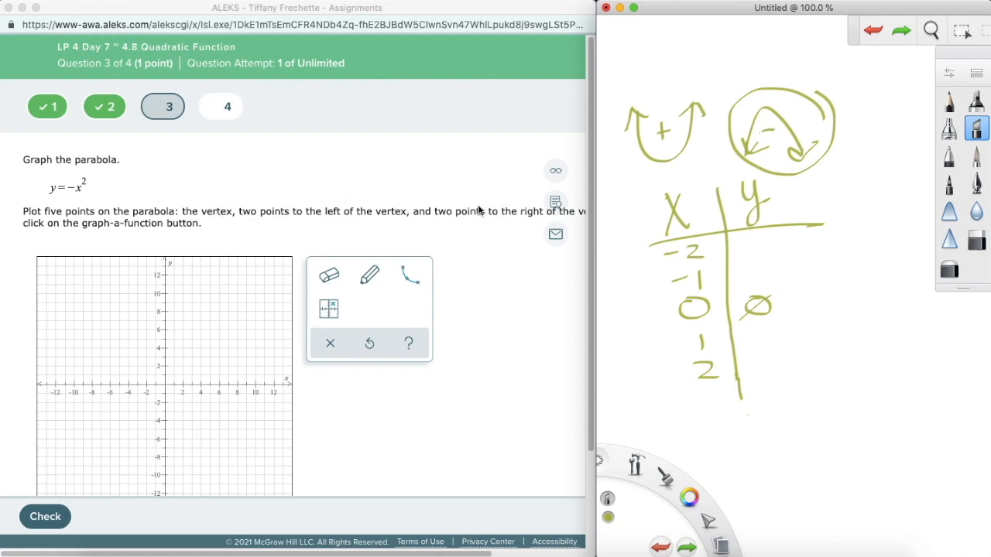
mouse_move(494, 212)
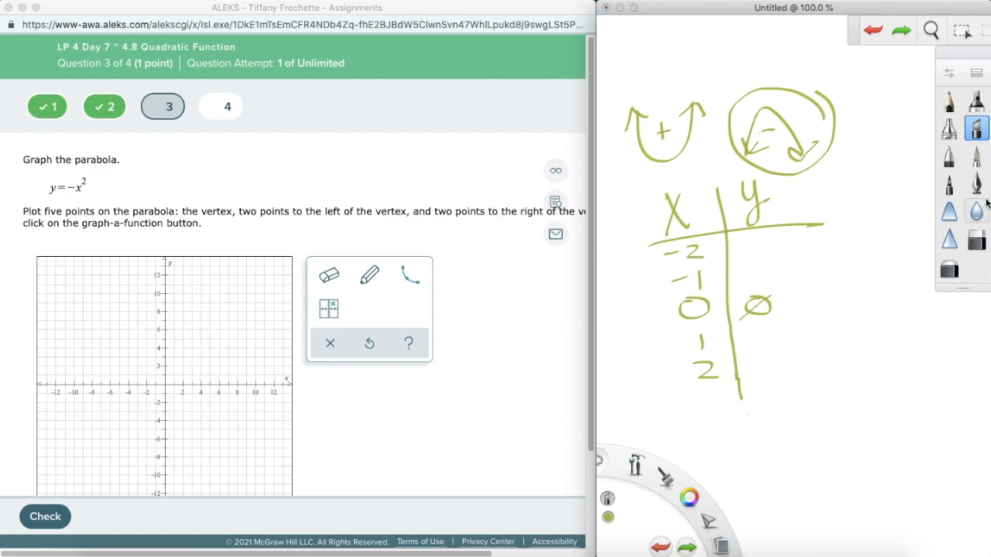
left_click_drag(832, 256, 871, 247)
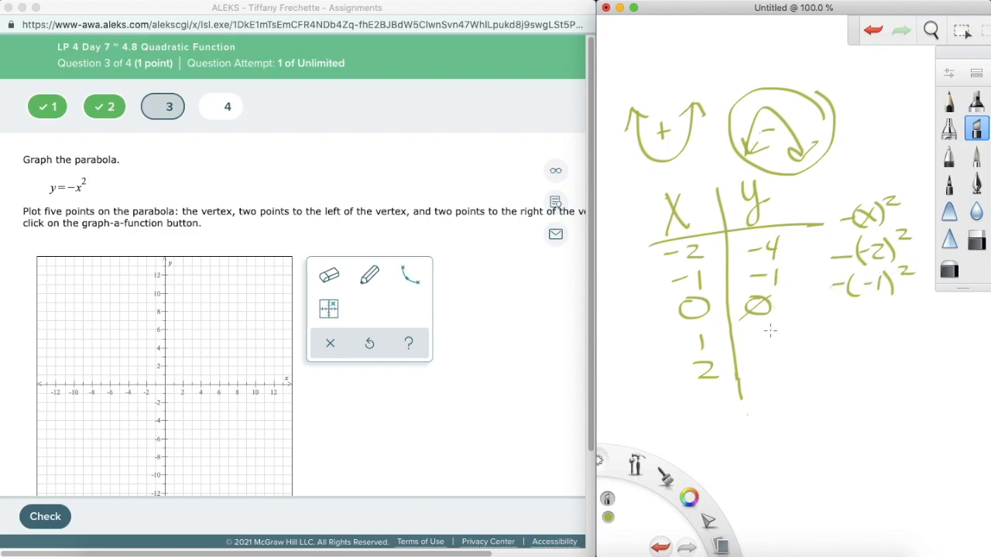
mouse_move(834, 337)
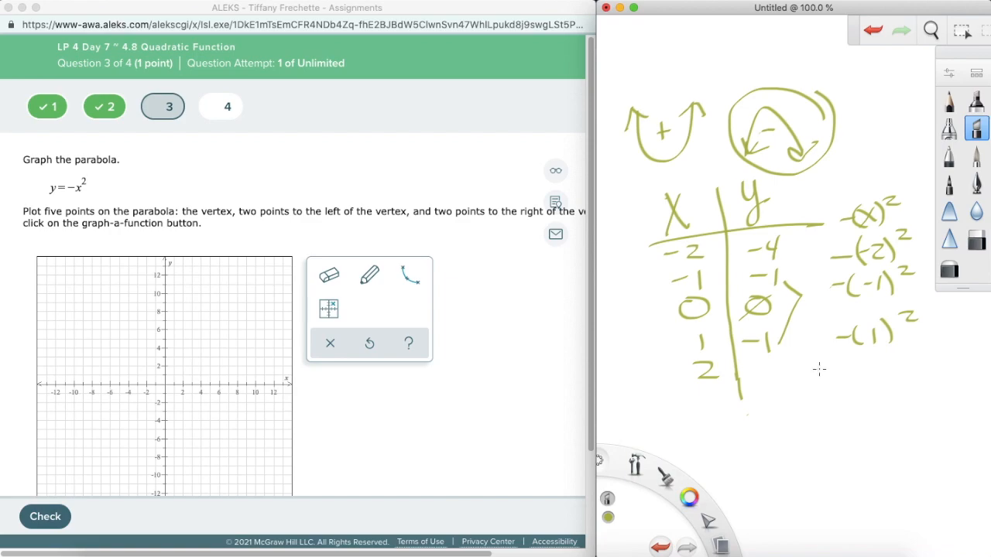
mouse_move(846, 378)
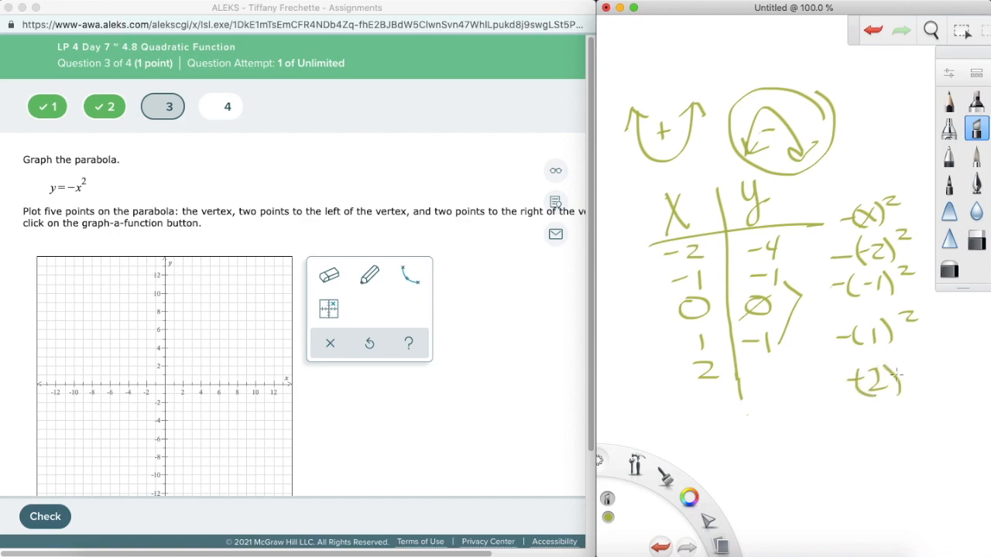
left_click_drag(898, 372, 917, 364)
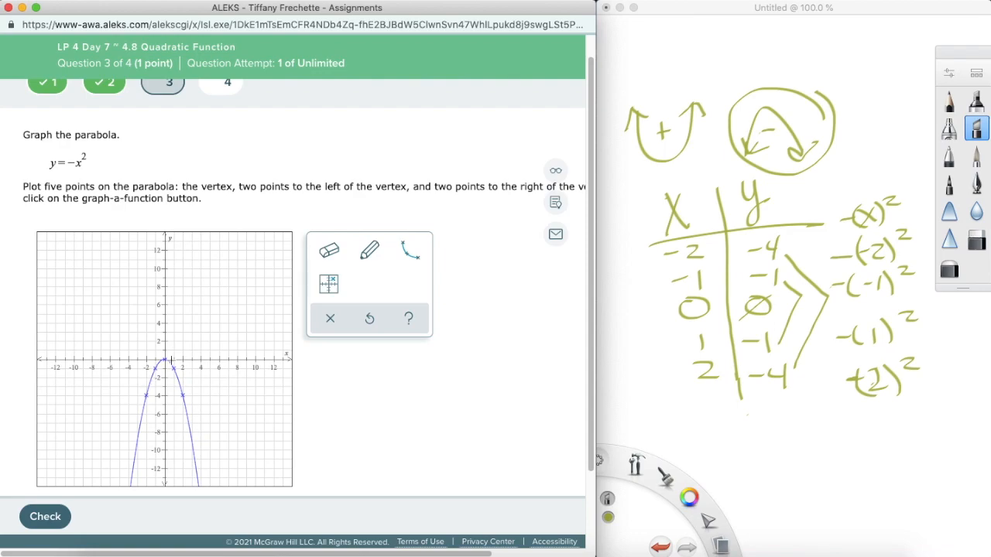
Check the y = −x² parabola and move on to question 4, y = x² − 2.
left_click(45, 517)
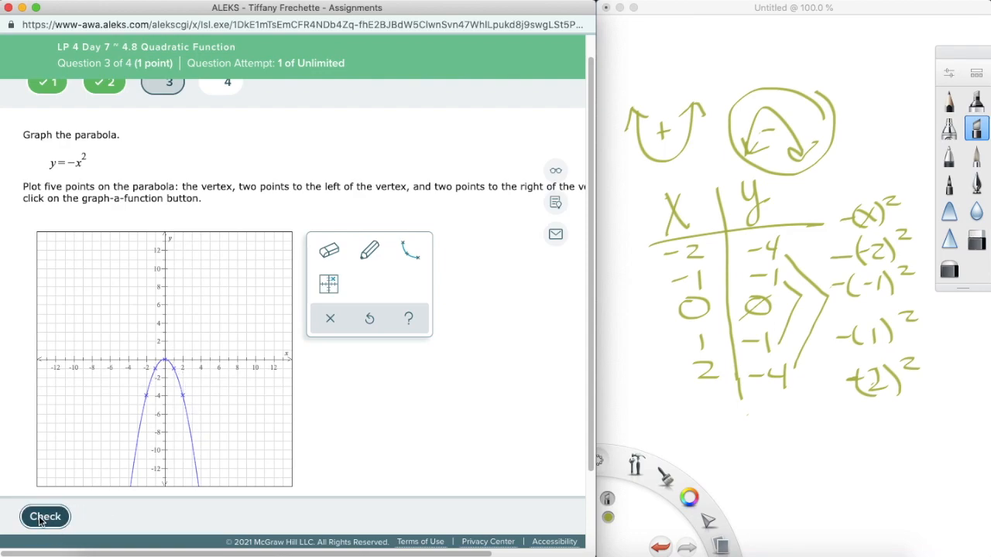
left_click(44, 516)
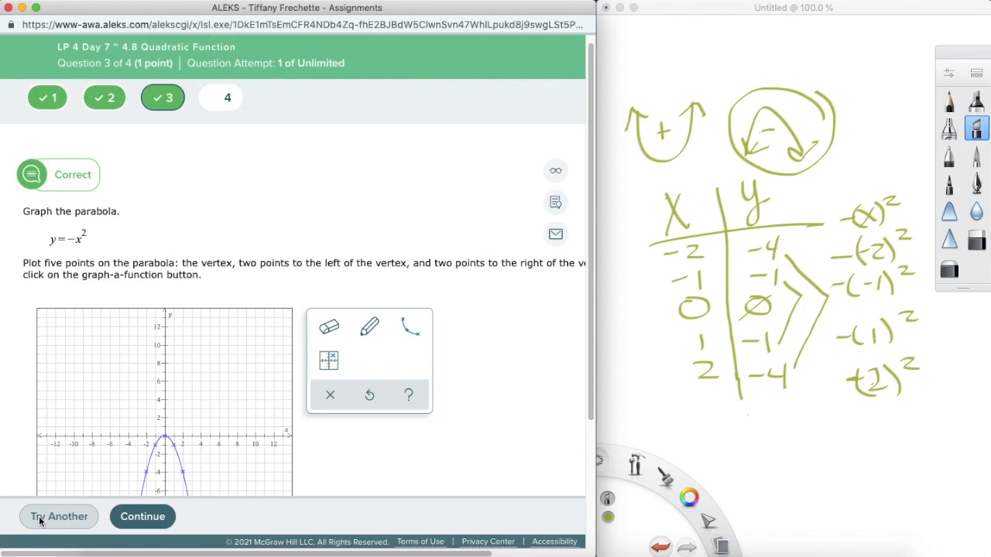
left_click(142, 517)
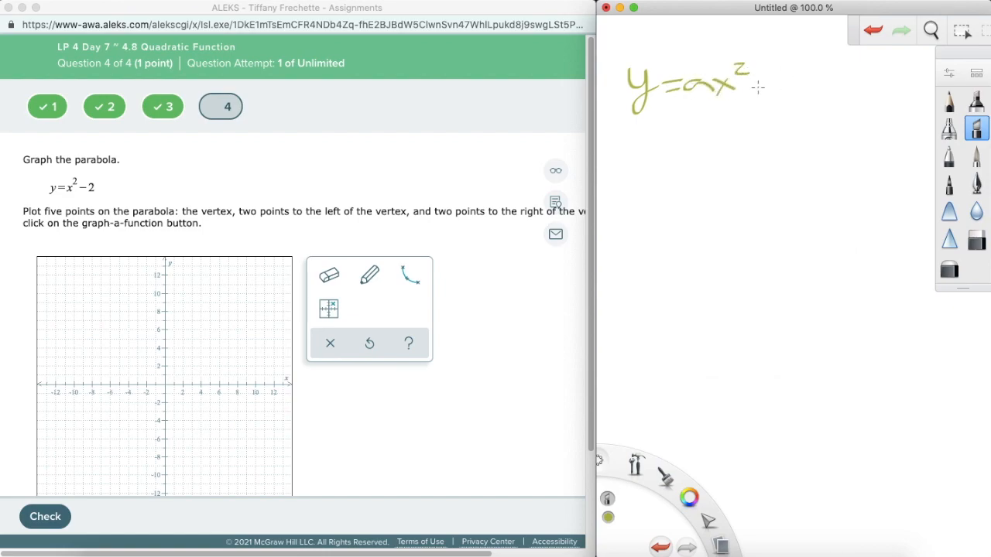
Sketch y = ax² + c, arrow c to 'vertex (0, c)', and begin an x–y table.
left_click_drag(759, 85, 801, 89)
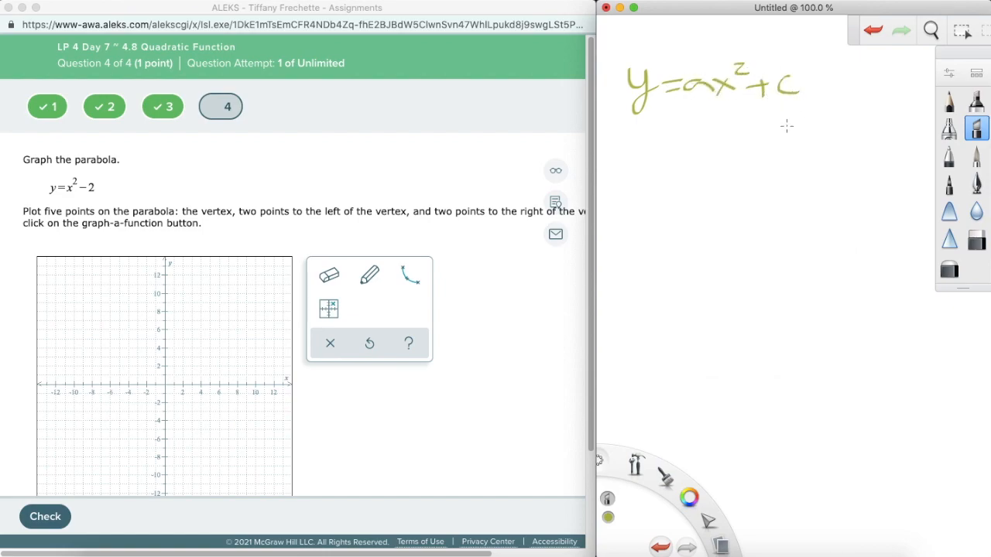
left_click_drag(788, 120, 788, 99)
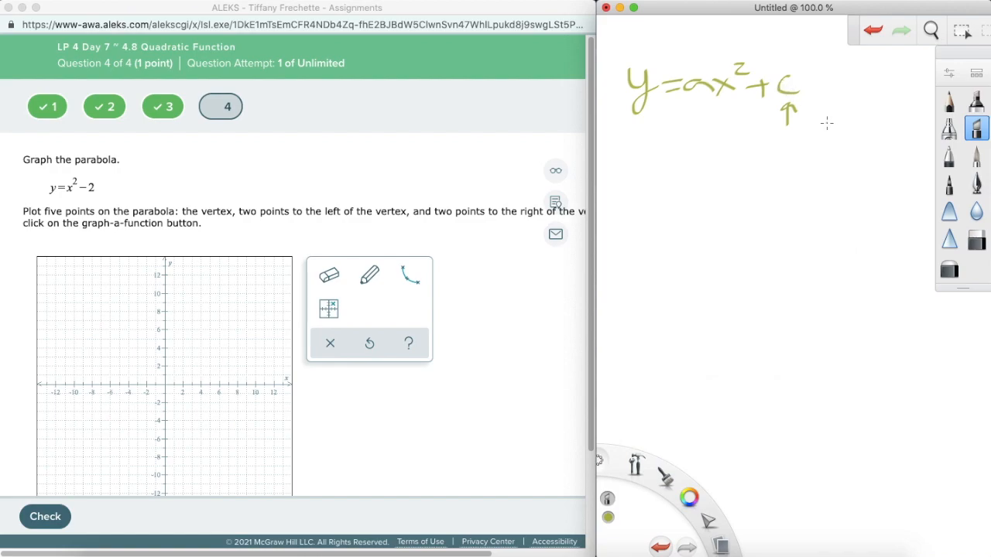
left_click_drag(697, 148, 743, 151)
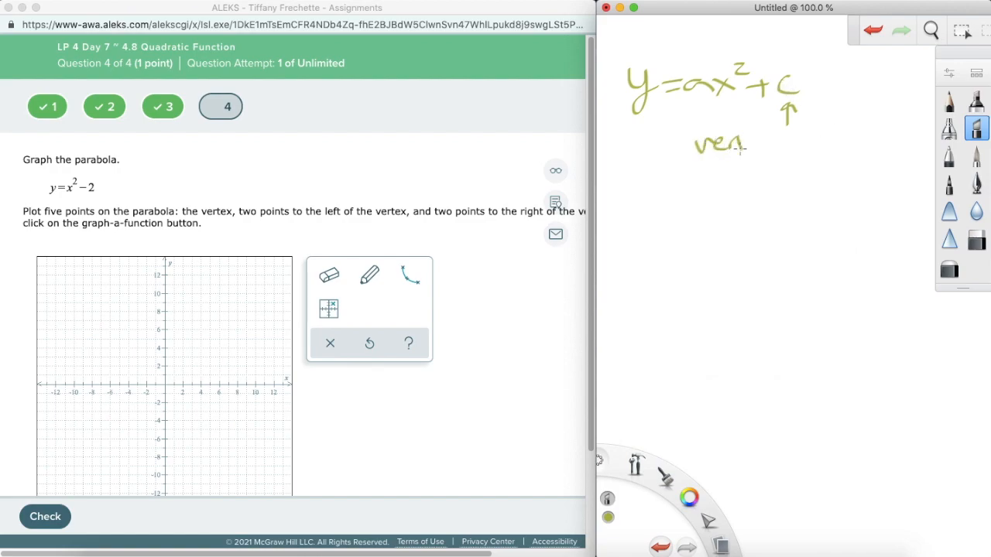
left_click_drag(744, 145, 824, 151)
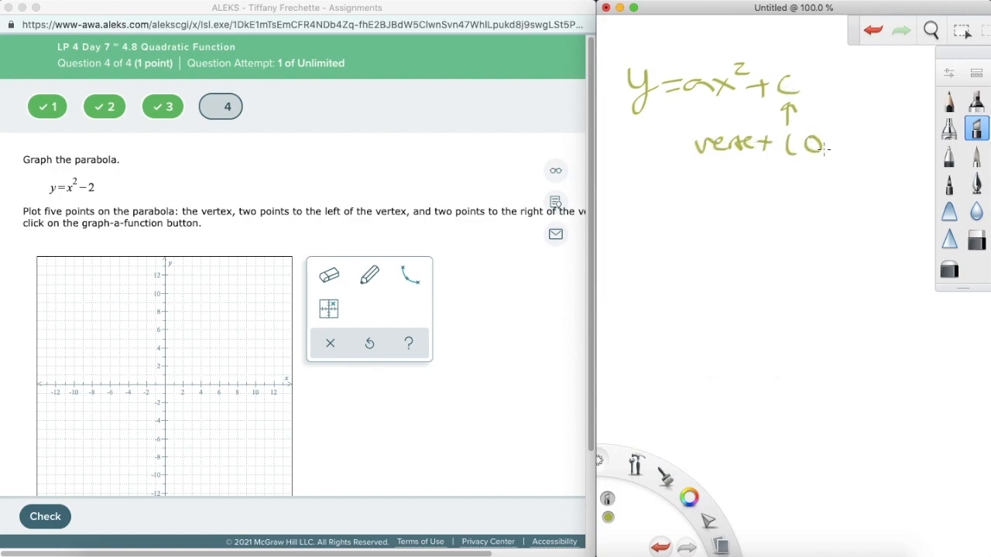
left_click_drag(816, 143, 868, 143)
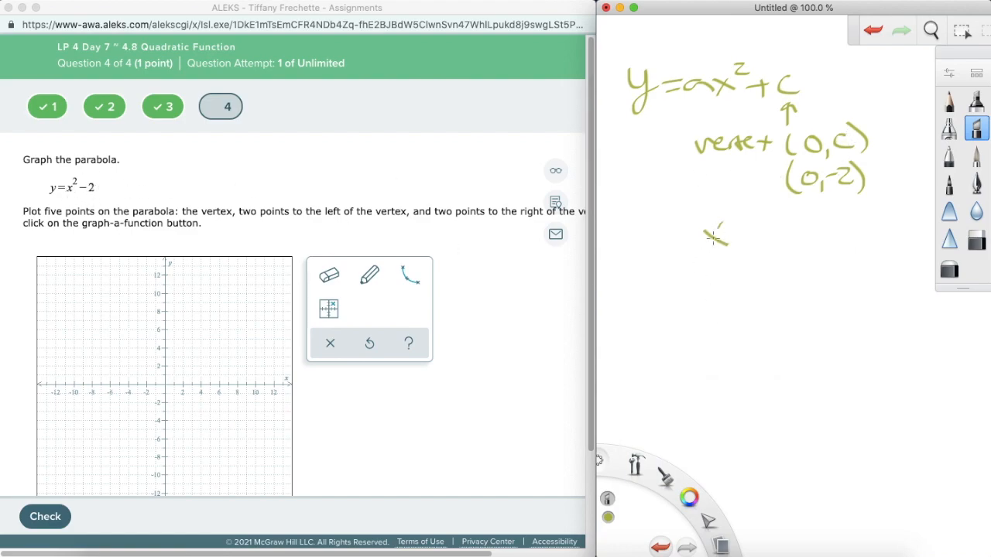
left_click_drag(743, 248, 759, 356)
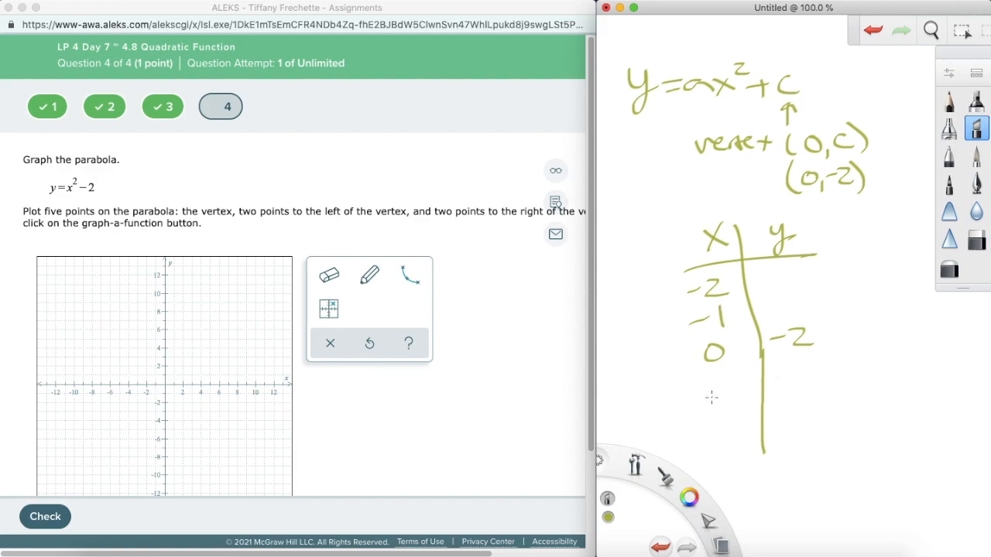
Fill the y = x² − 2 table: x −2 to 2 gives y 2, −1, −2, −1, 2.
left_click_drag(724, 379, 735, 433)
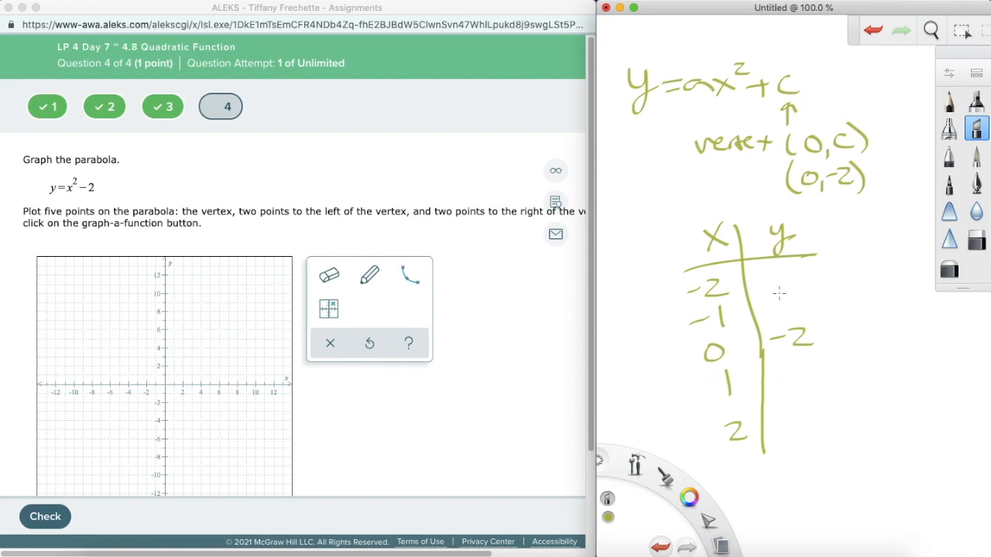
mouse_move(836, 278)
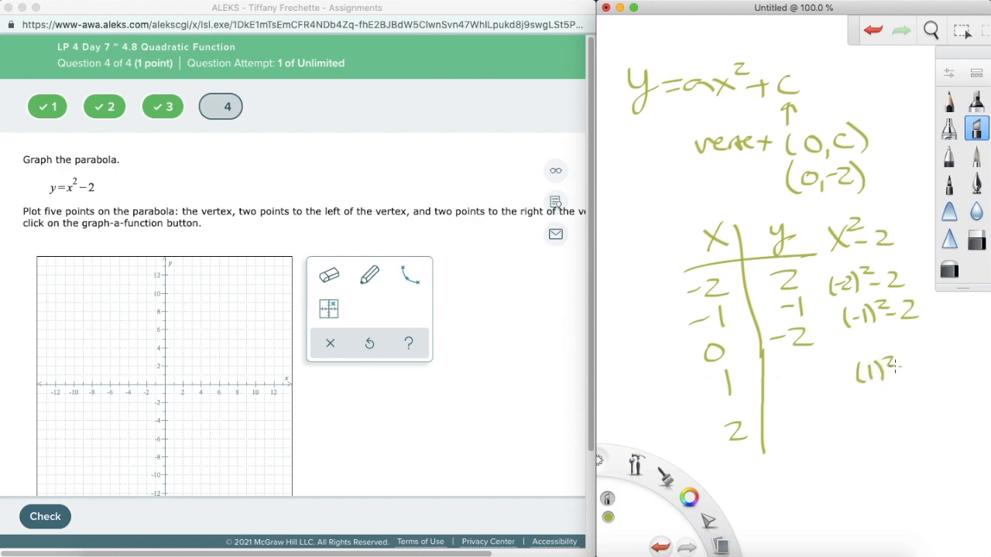
left_click_drag(891, 372, 930, 372)
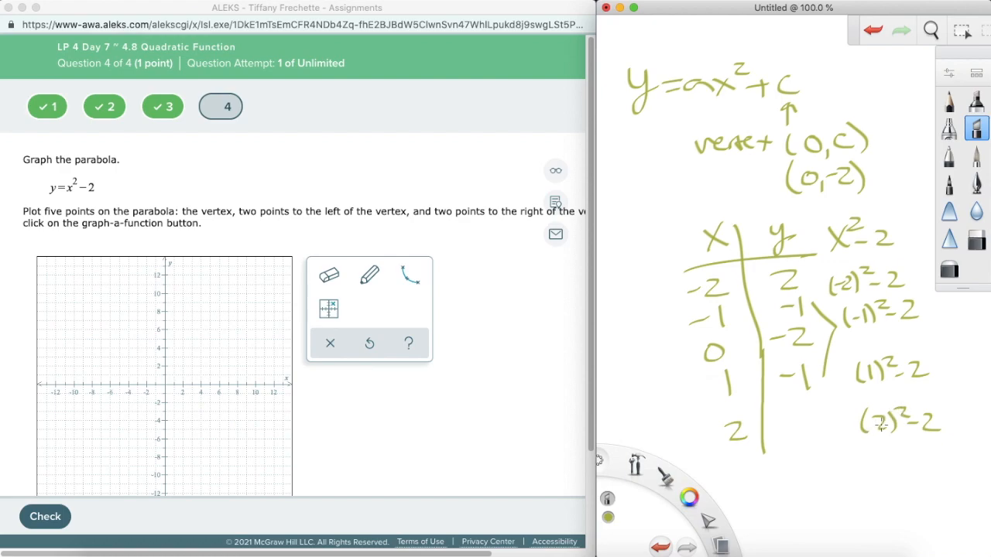
mouse_move(786, 424)
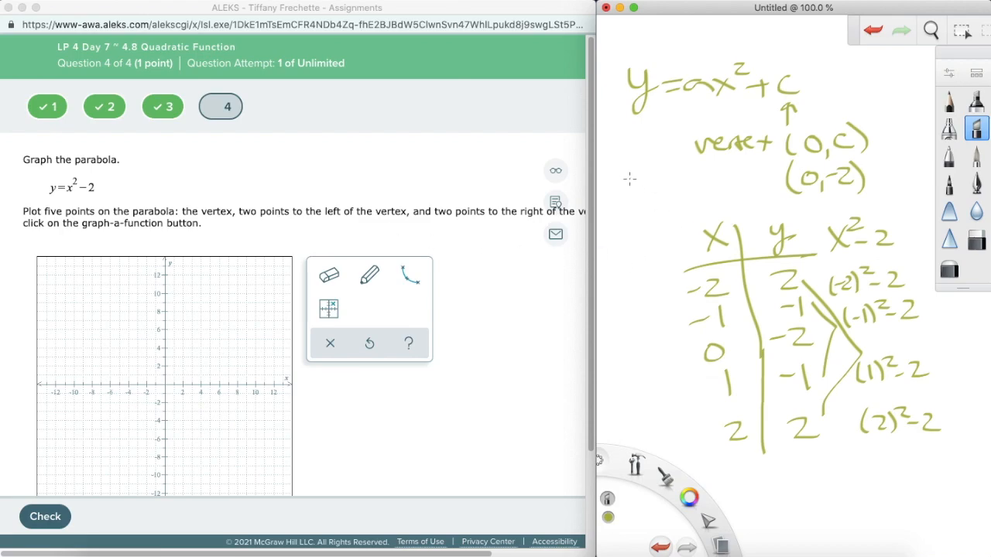
left_click_drag(619, 189, 670, 182)
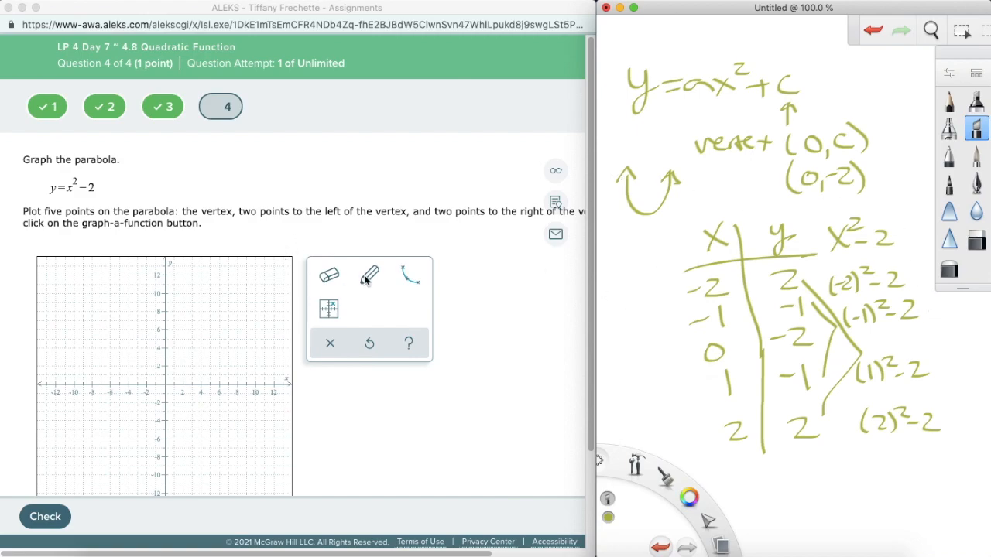
Plot the parabola through (−2,2), (−1,−1), (0,−2), (1,−1), (2,2) and check it.
left_click(370, 275)
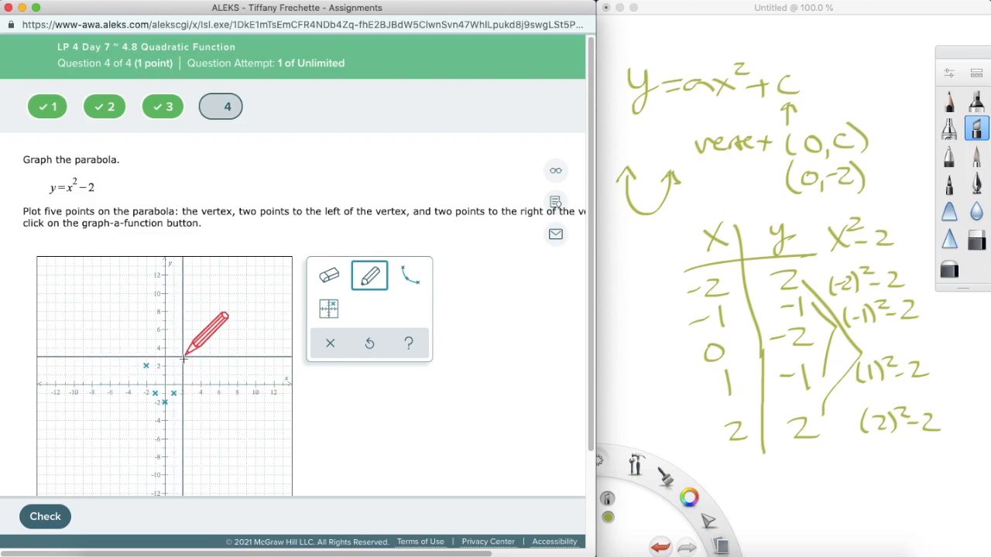
left_click(410, 275)
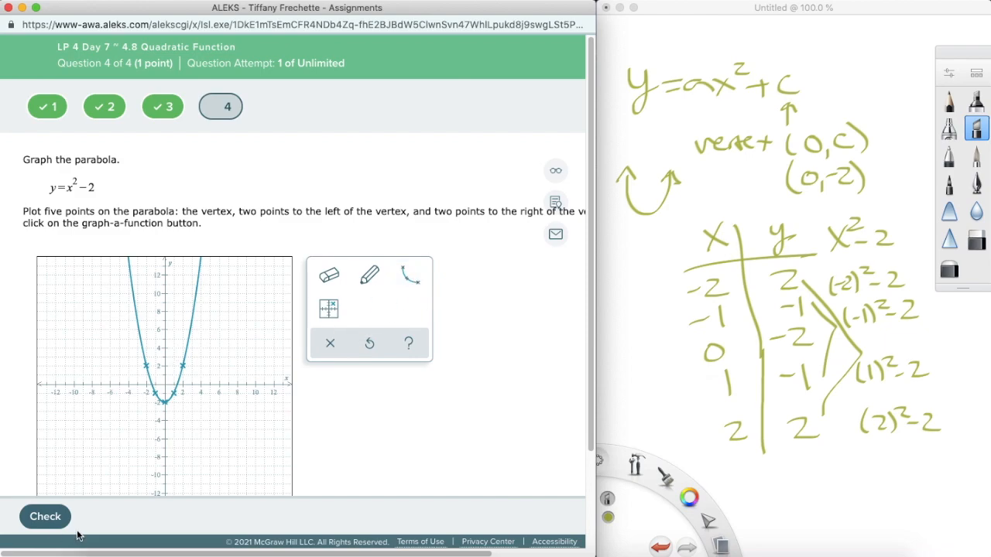
left_click(44, 516)
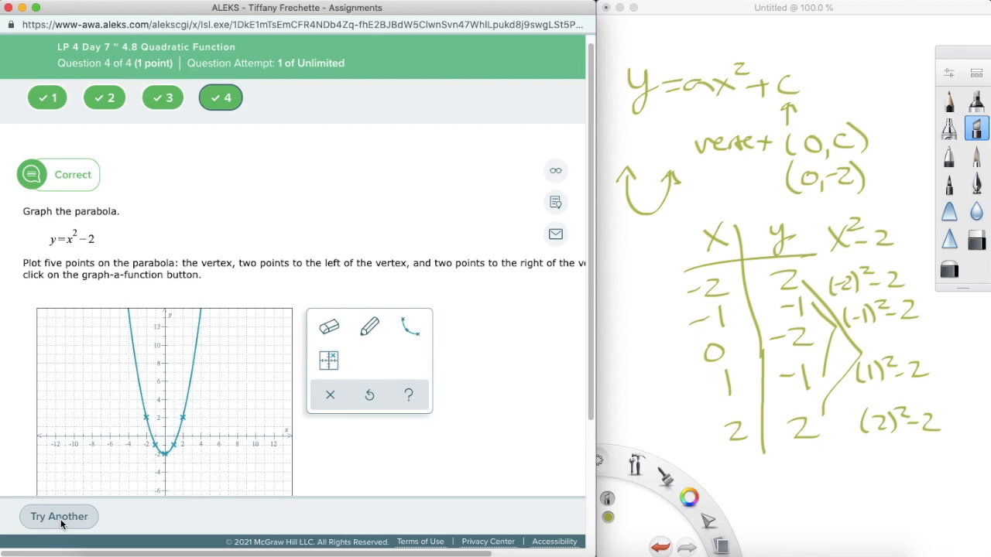
scroll("down", 3)
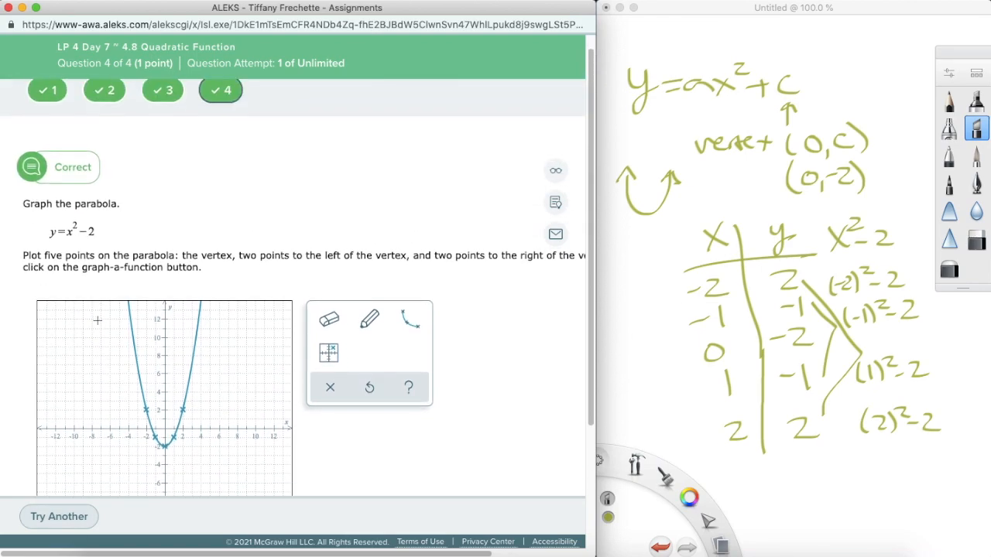